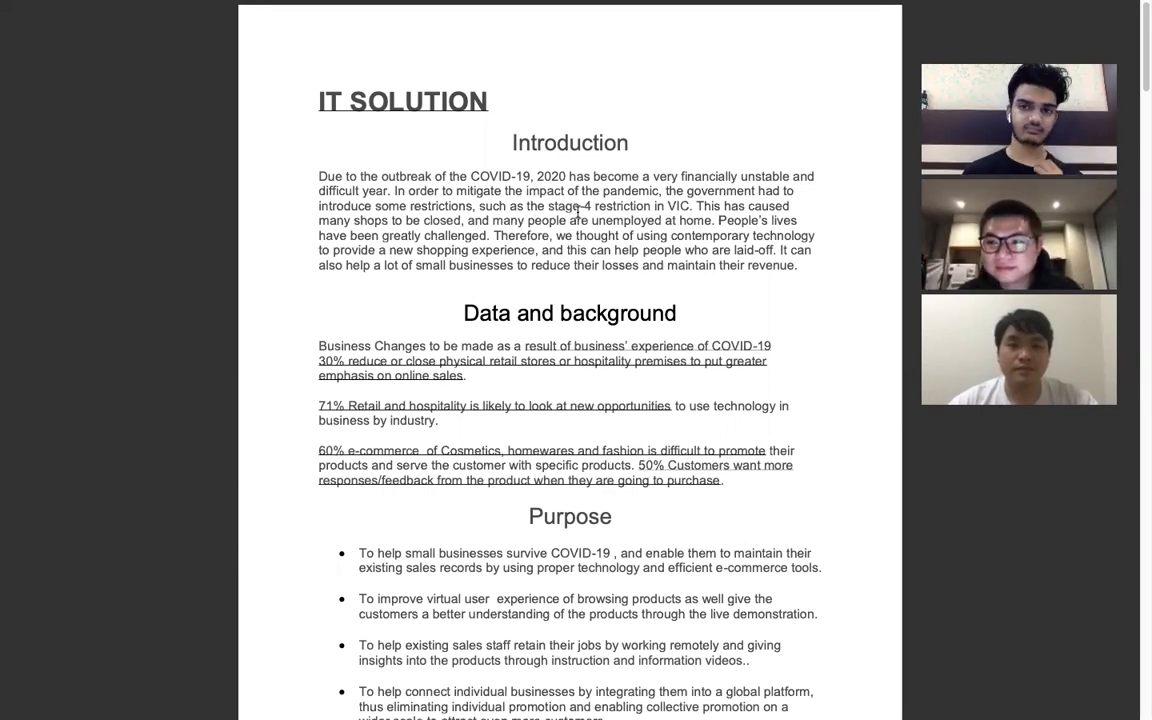
pyautogui.scroll(-3)
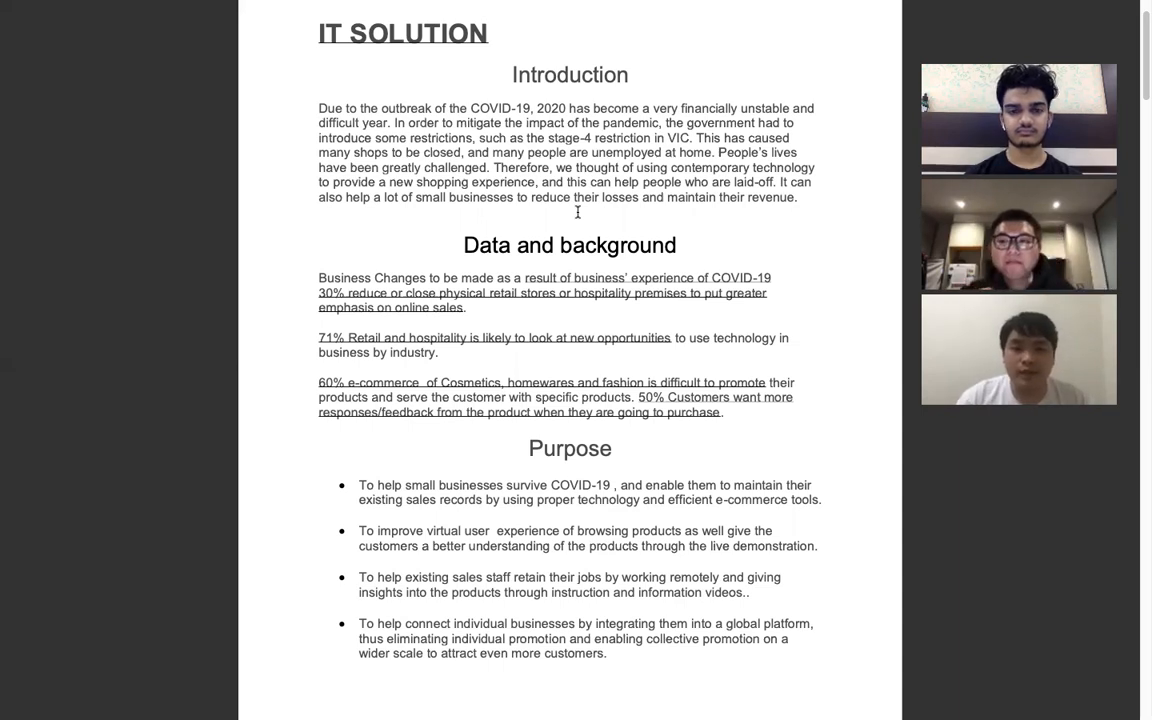
pyautogui.moveTo(840, 253)
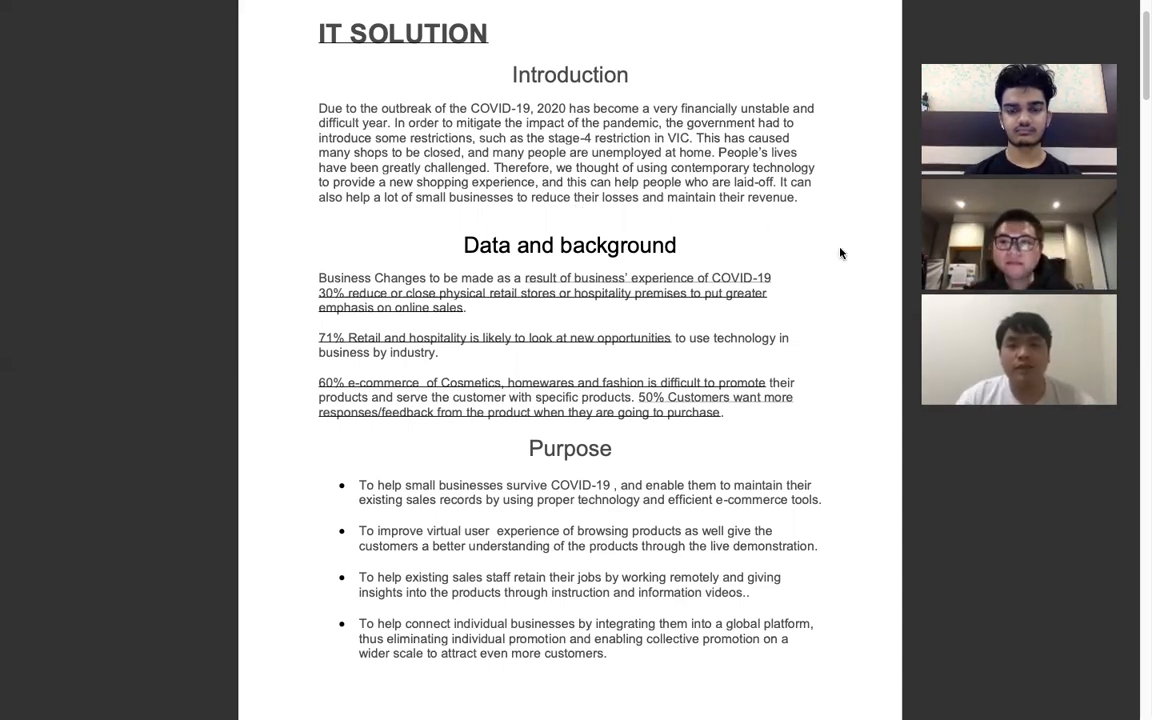
pyautogui.scroll(-3)
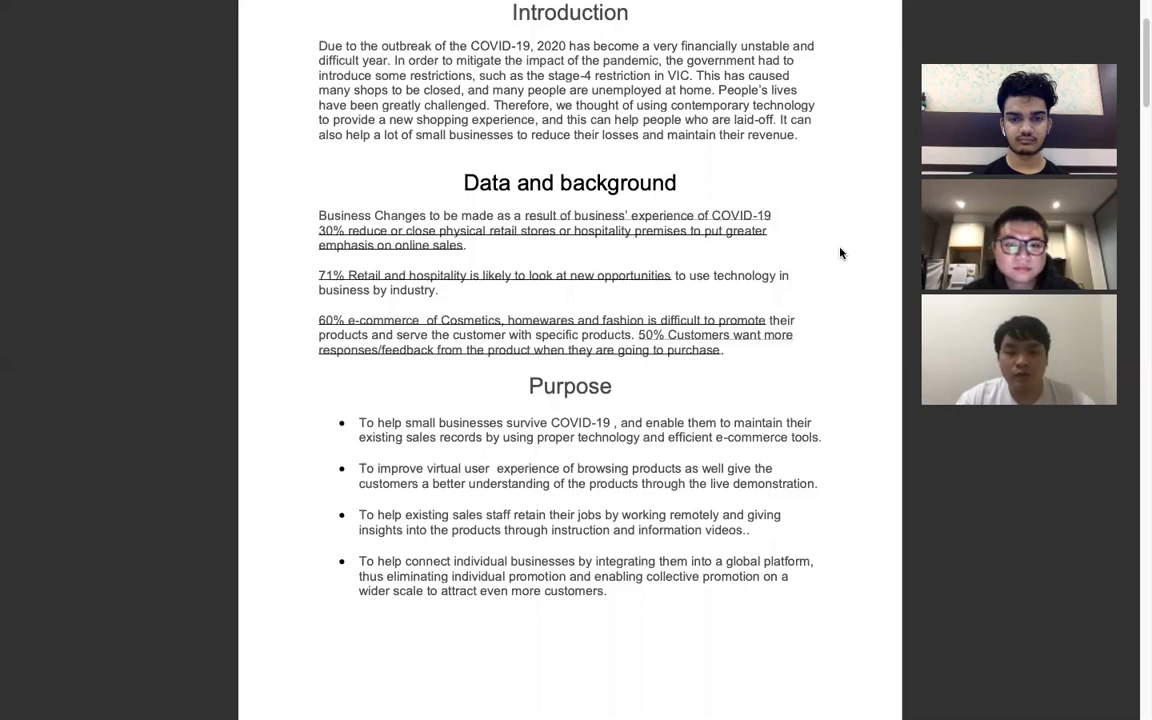
pyautogui.scroll(-3)
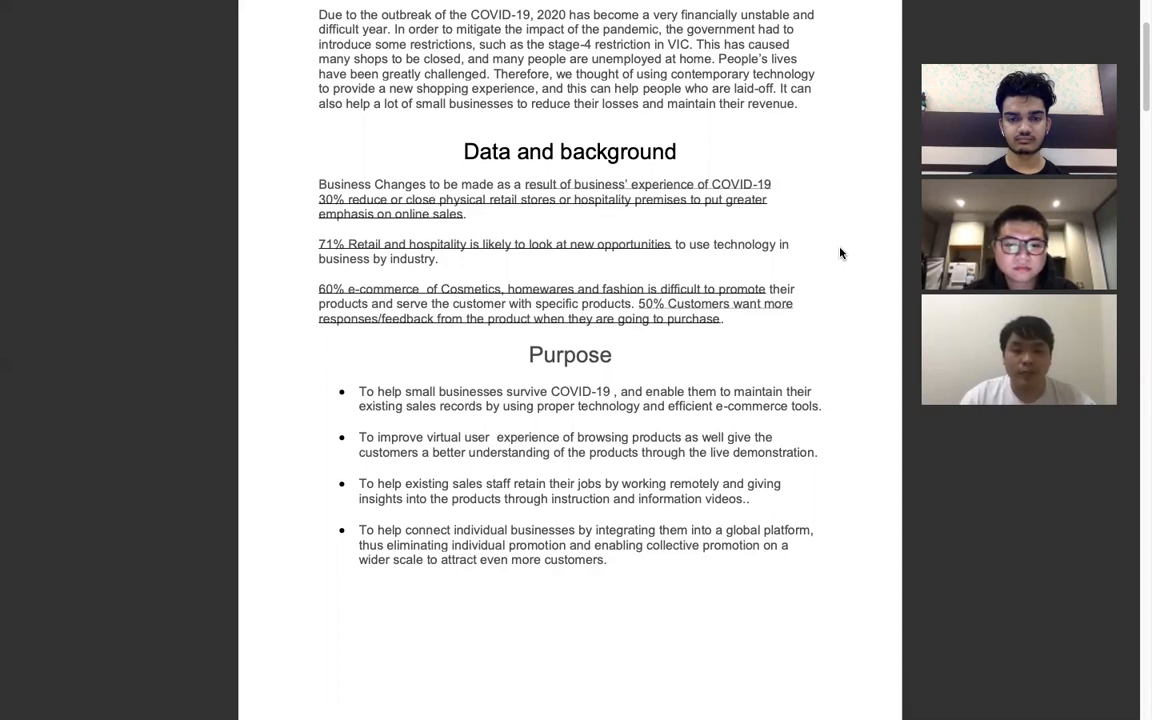
pyautogui.scroll(-3)
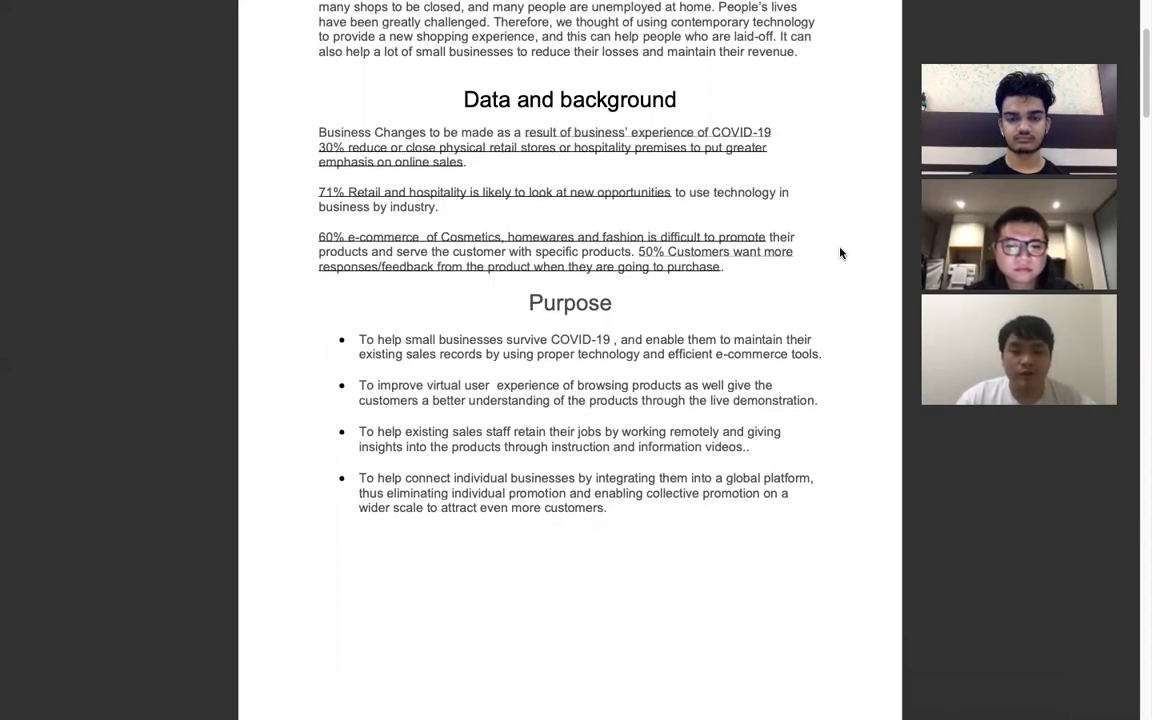
pyautogui.scroll(-3)
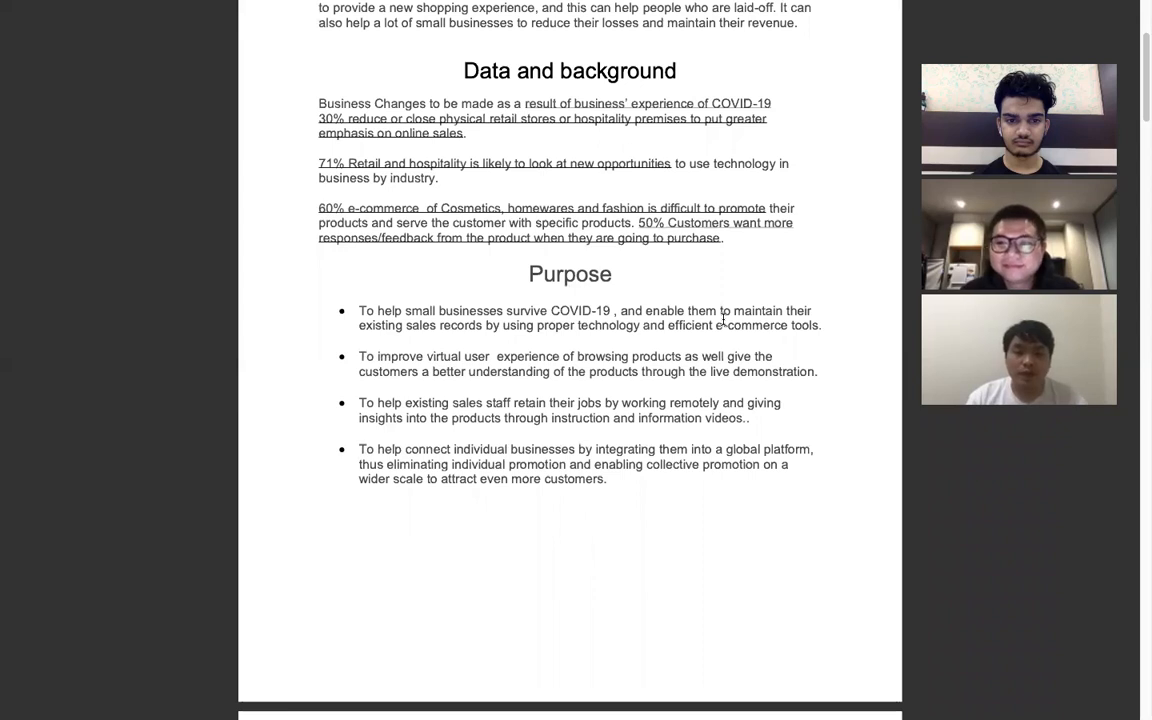
pyautogui.scroll(-3)
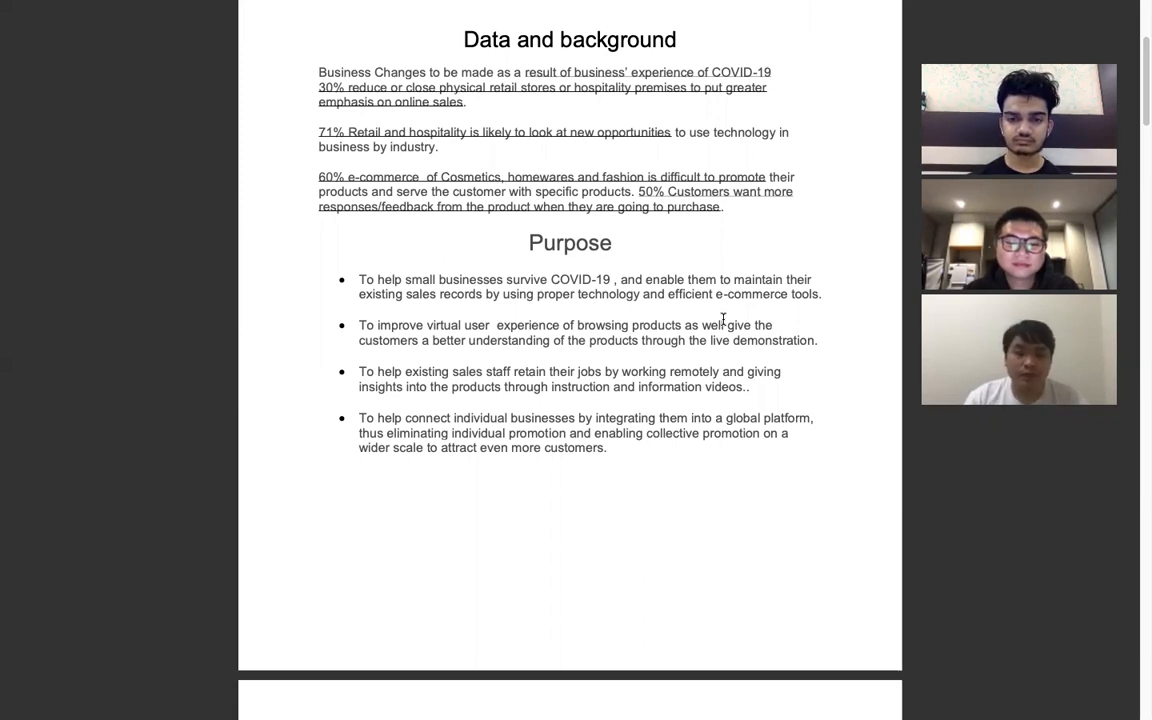
pyautogui.scroll(-3)
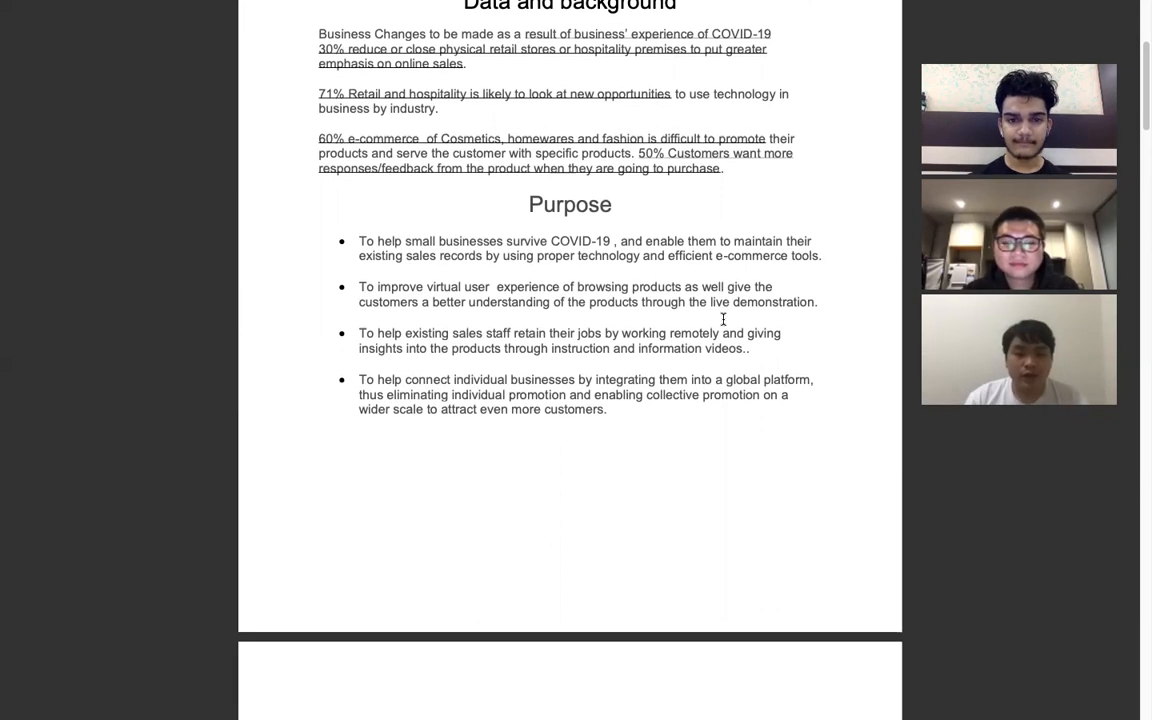
pyautogui.scroll(-3)
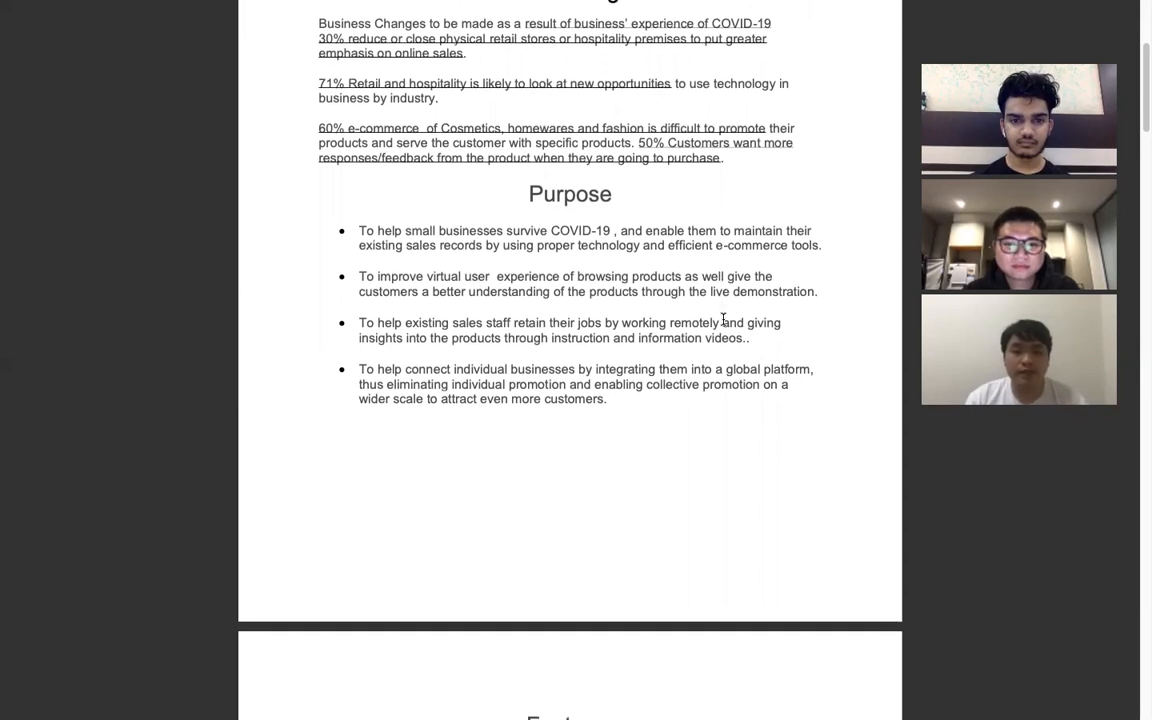
pyautogui.scroll(-3)
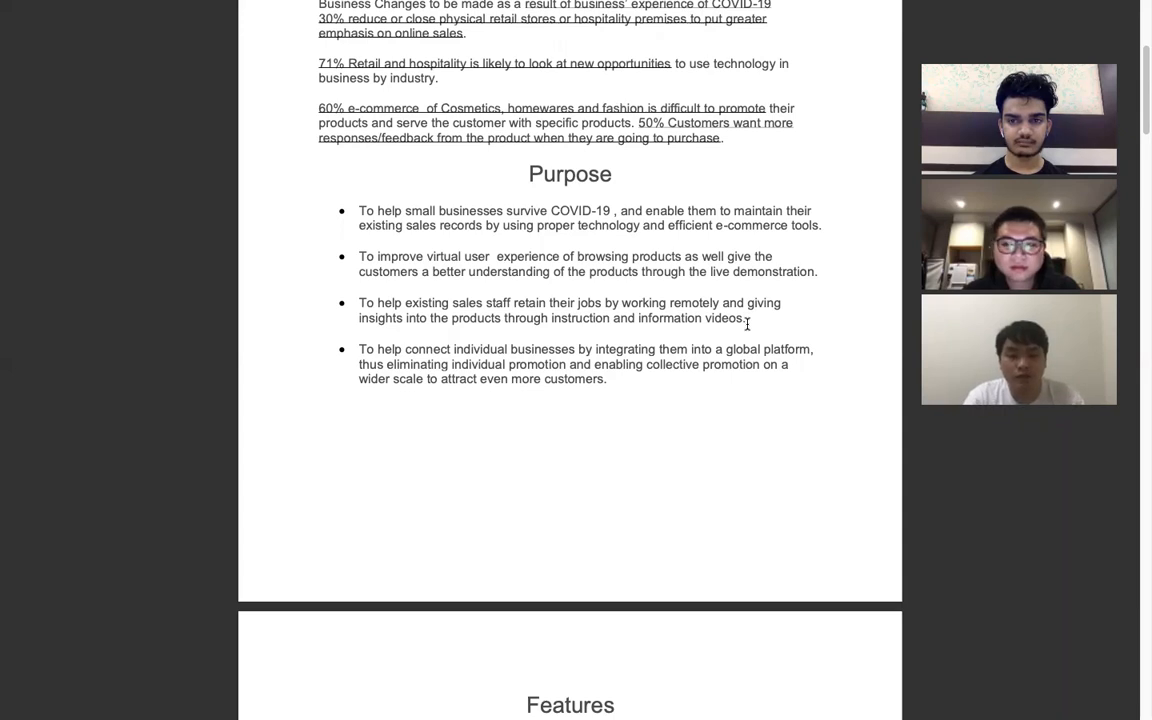
pyautogui.scroll(-3)
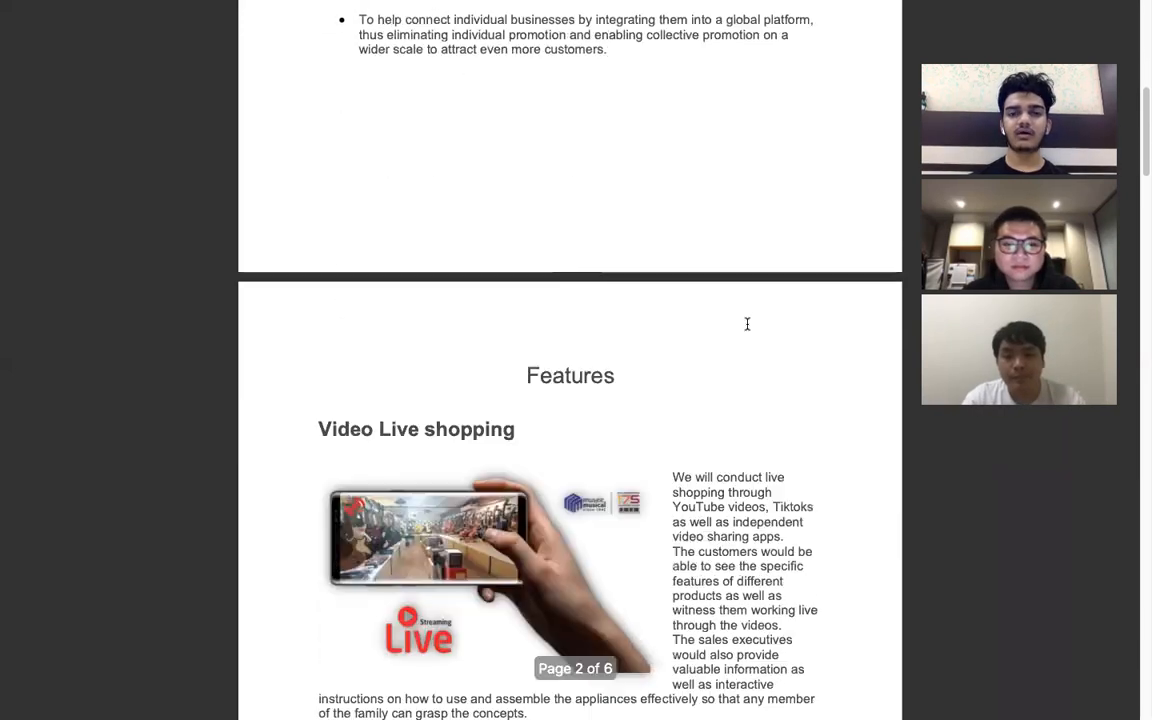
pyautogui.scroll(-3)
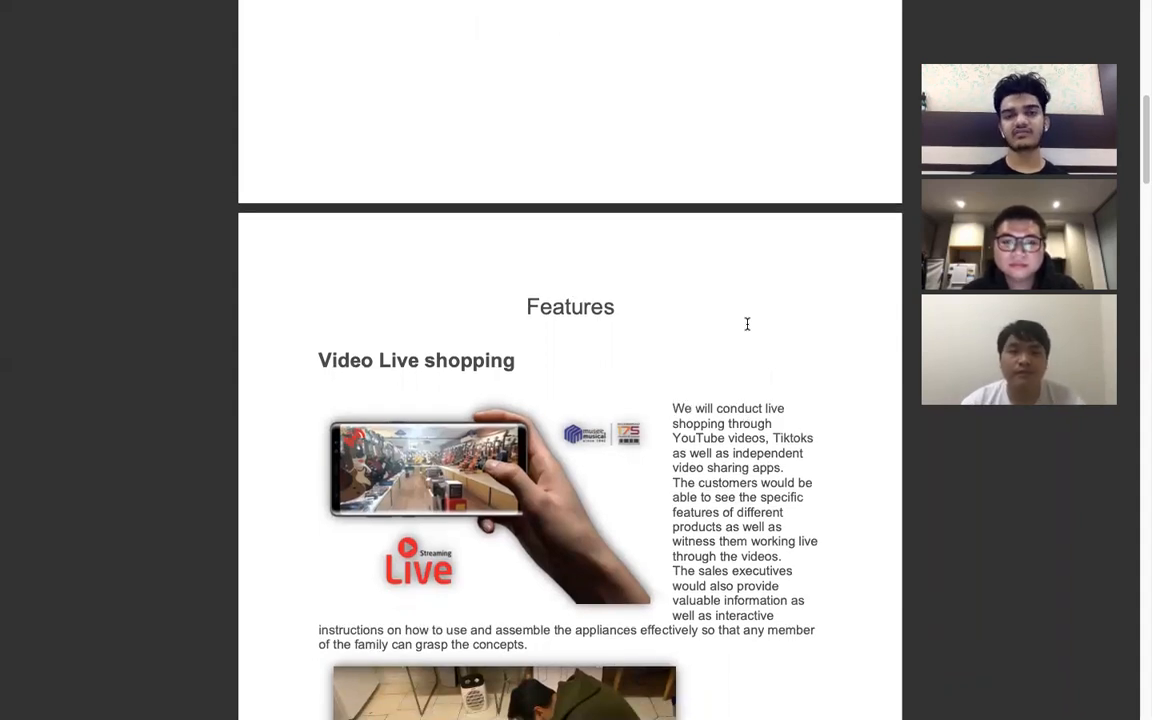
pyautogui.scroll(-3)
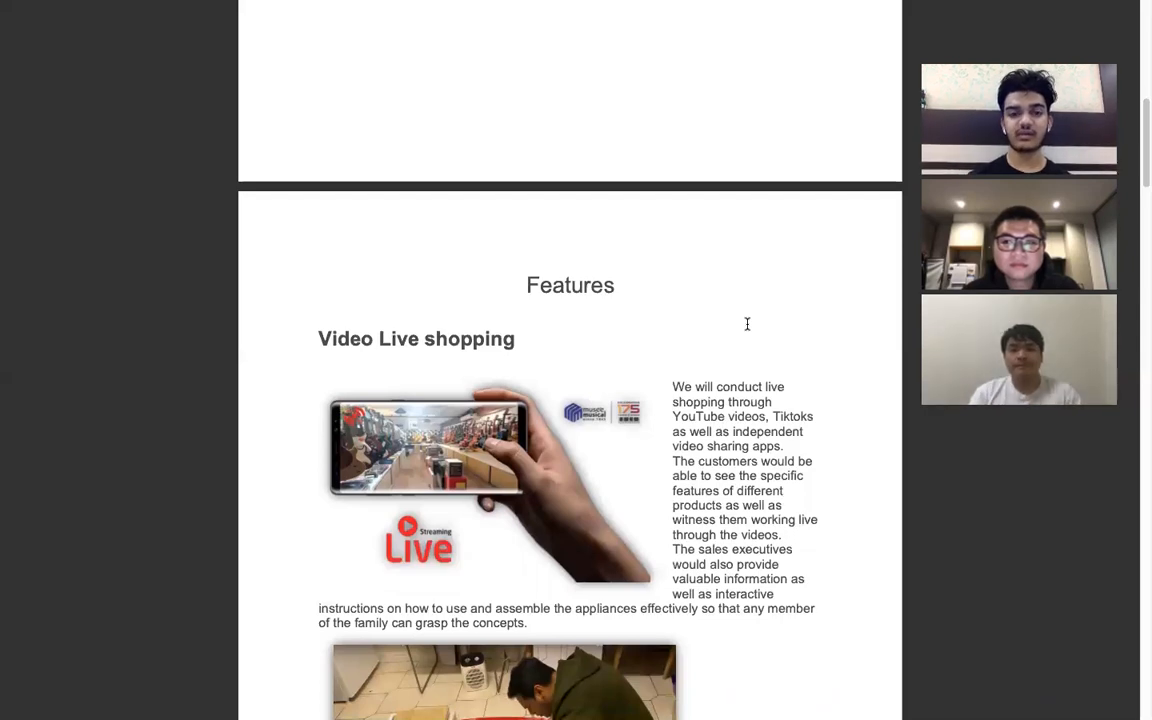
pyautogui.scroll(-3)
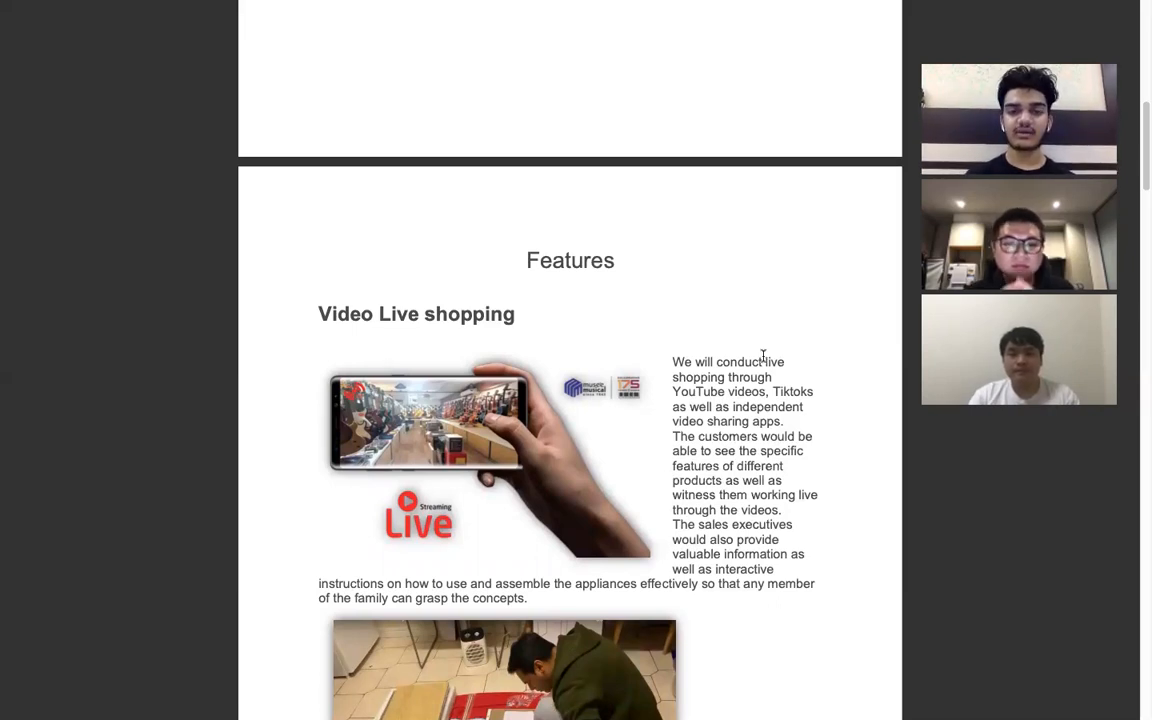
pyautogui.scroll(-3)
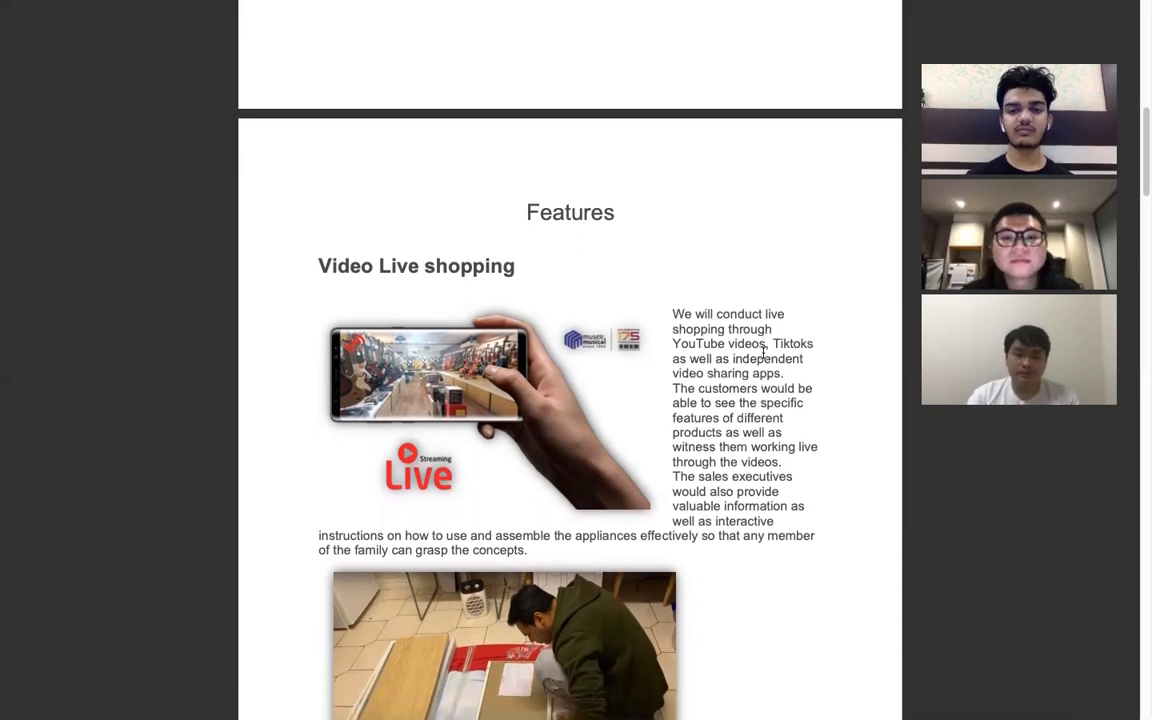
pyautogui.scroll(-3)
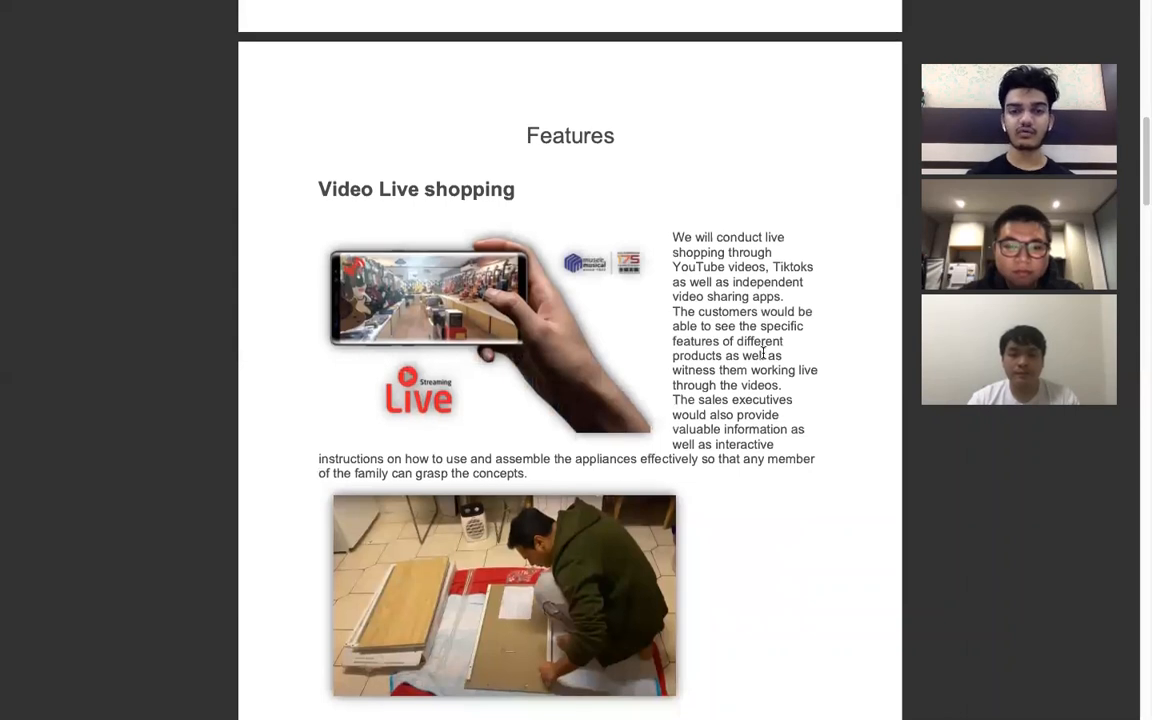
pyautogui.scroll(-3)
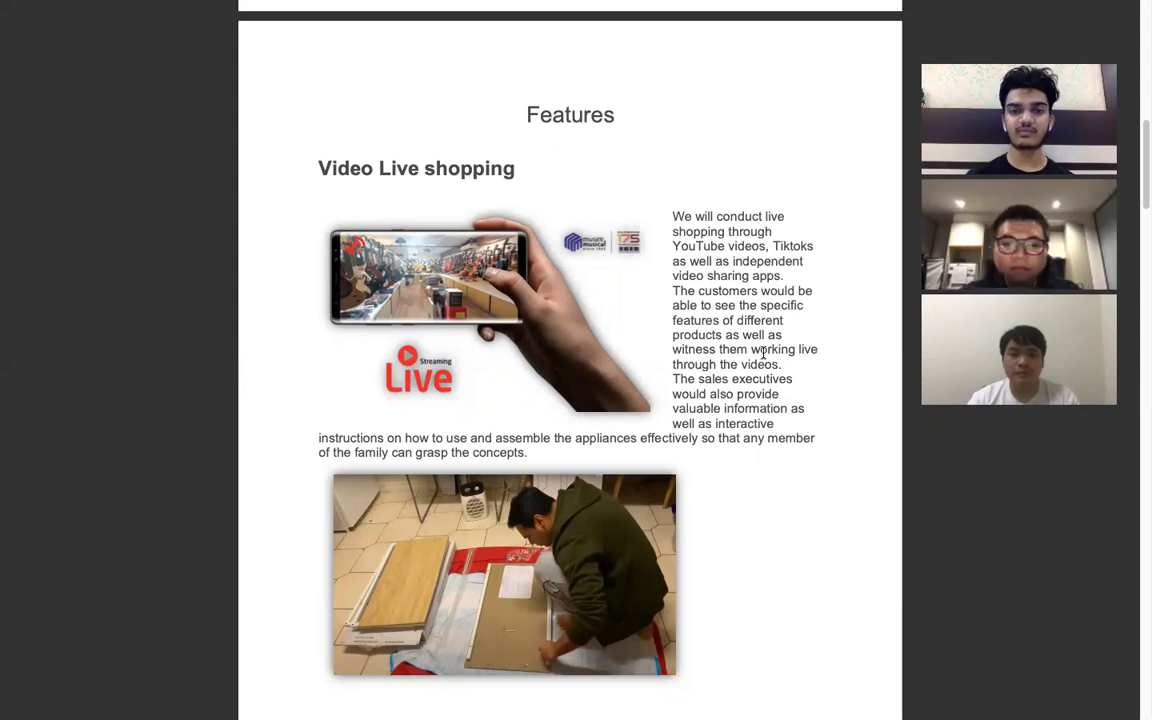
pyautogui.scroll(-3)
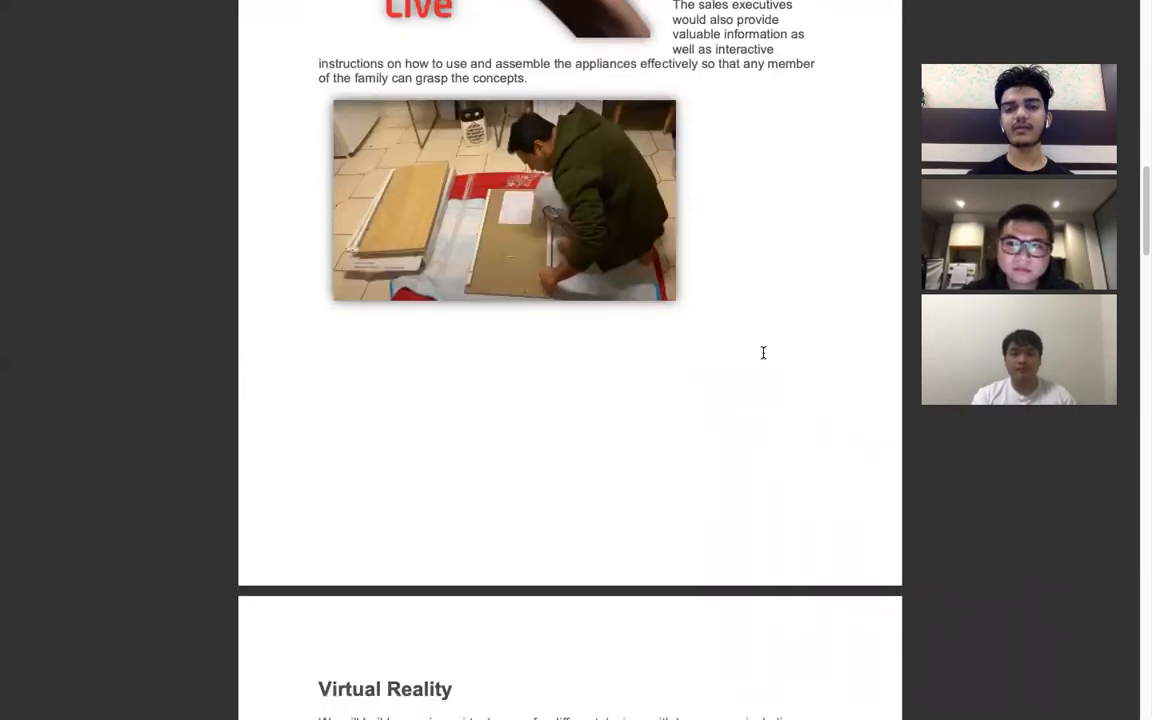
pyautogui.scroll(-3)
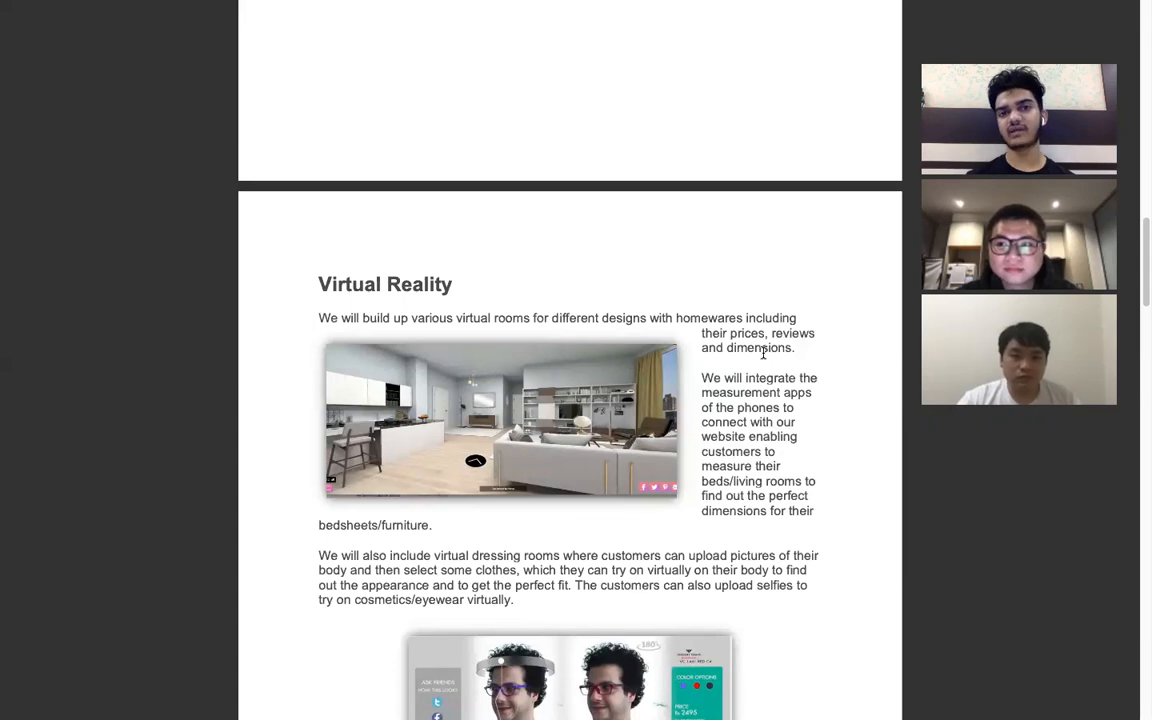
pyautogui.scroll(-3)
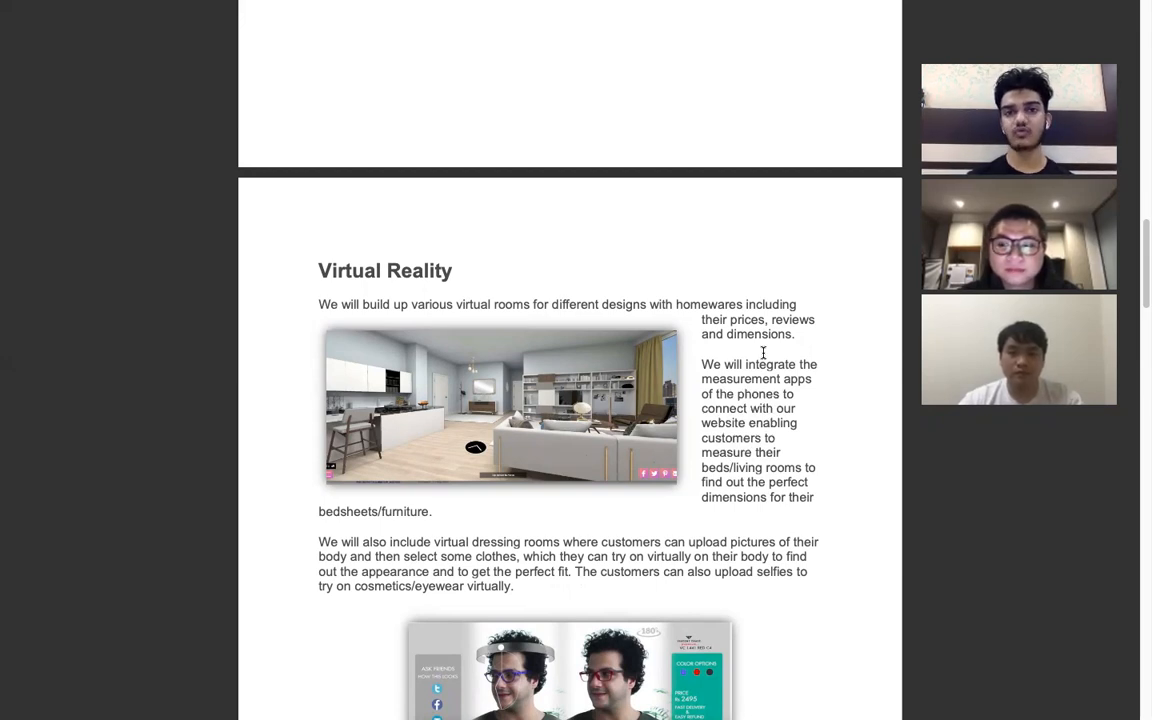
pyautogui.scroll(-3)
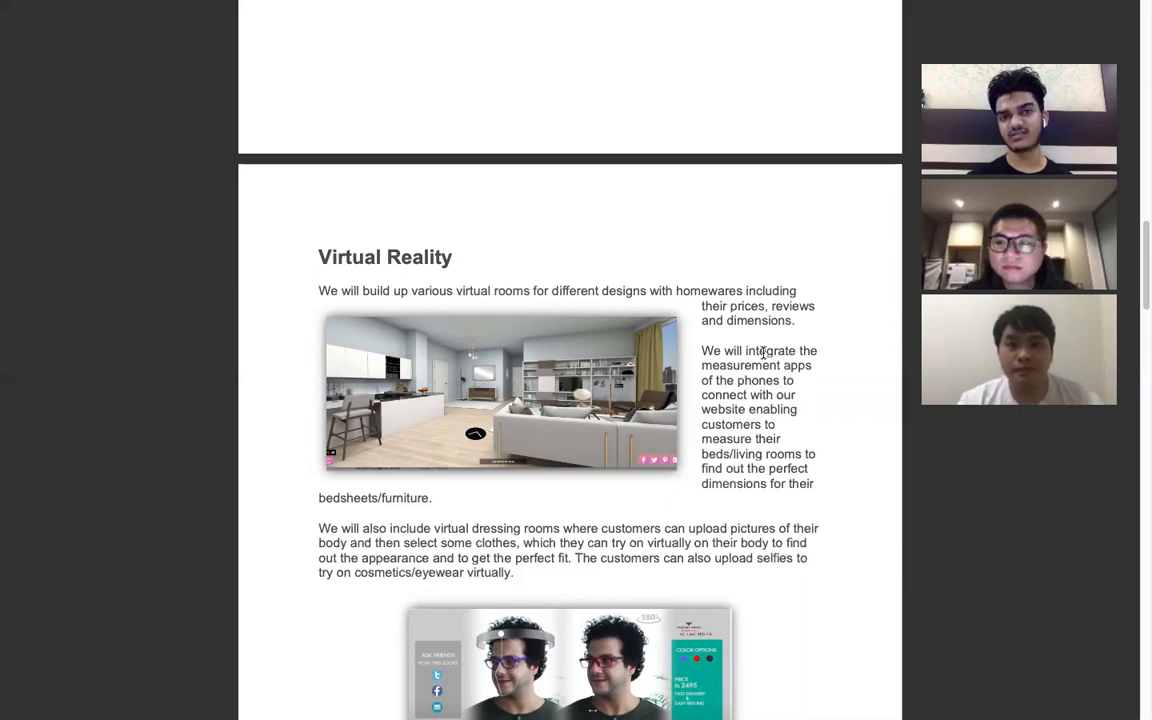
pyautogui.scroll(-3)
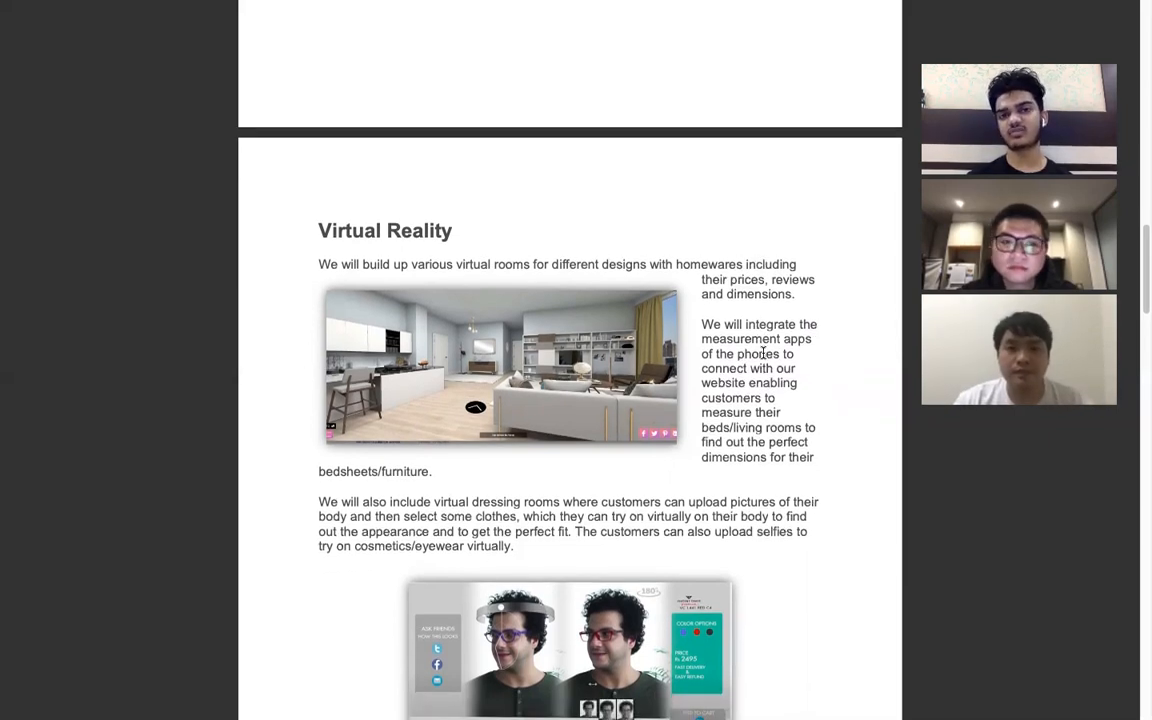
pyautogui.scroll(-3)
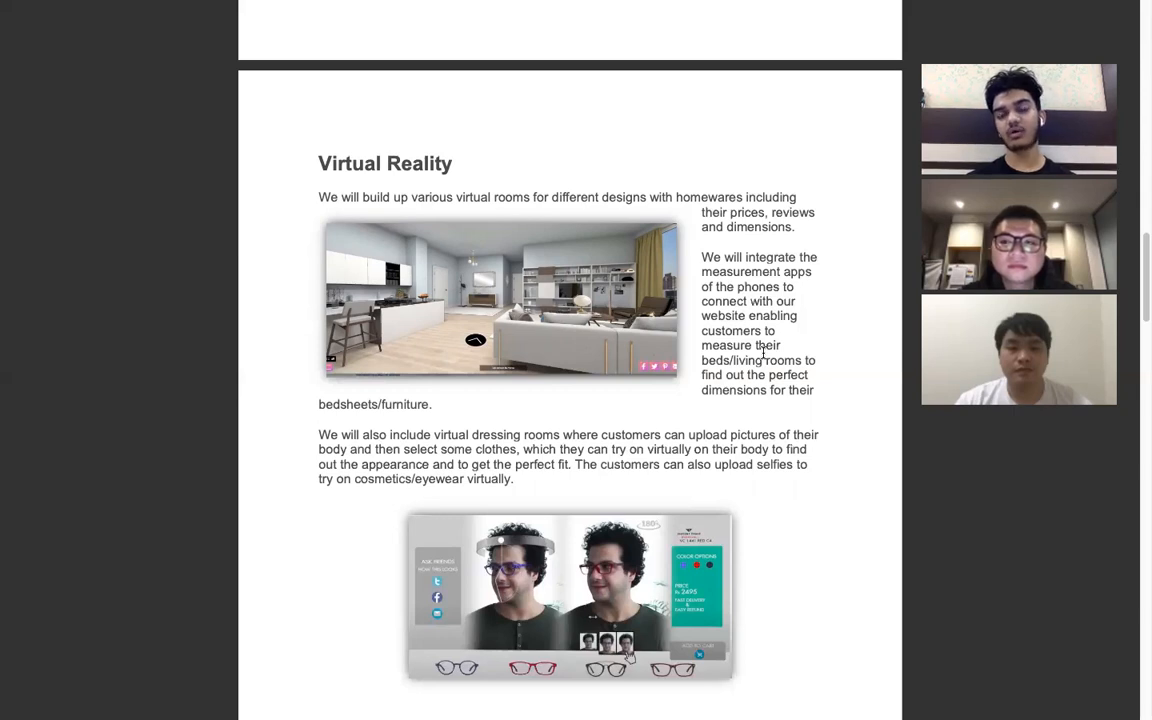
pyautogui.scroll(-3)
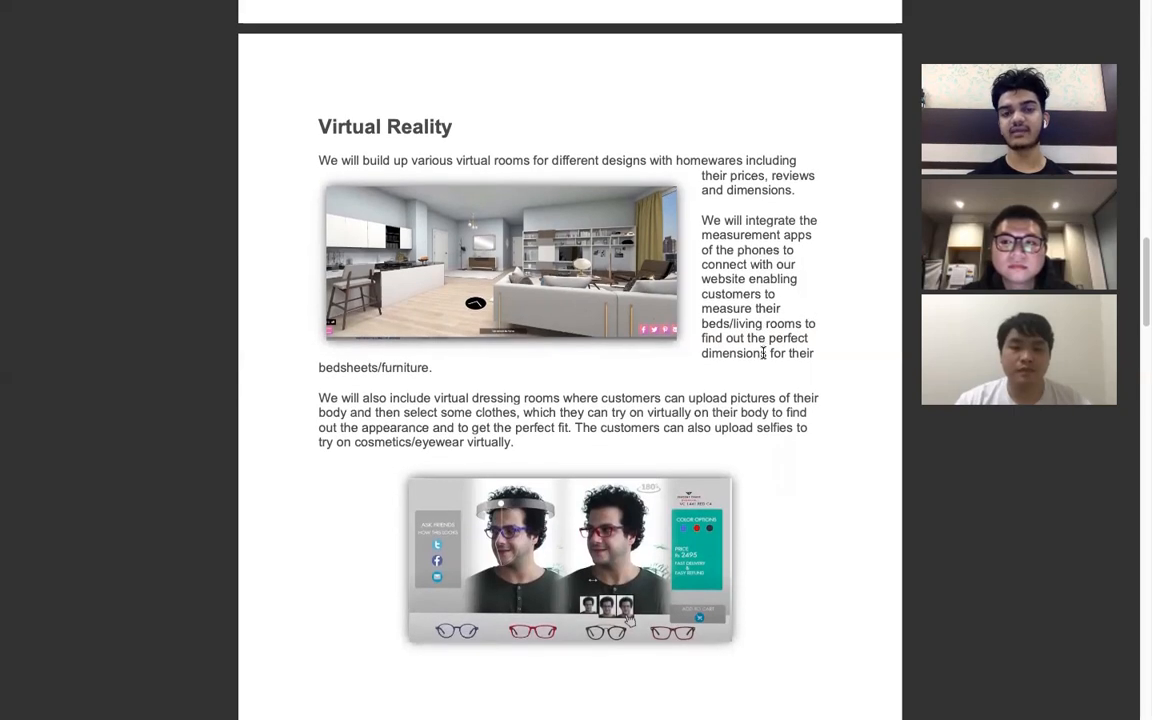
pyautogui.scroll(-3)
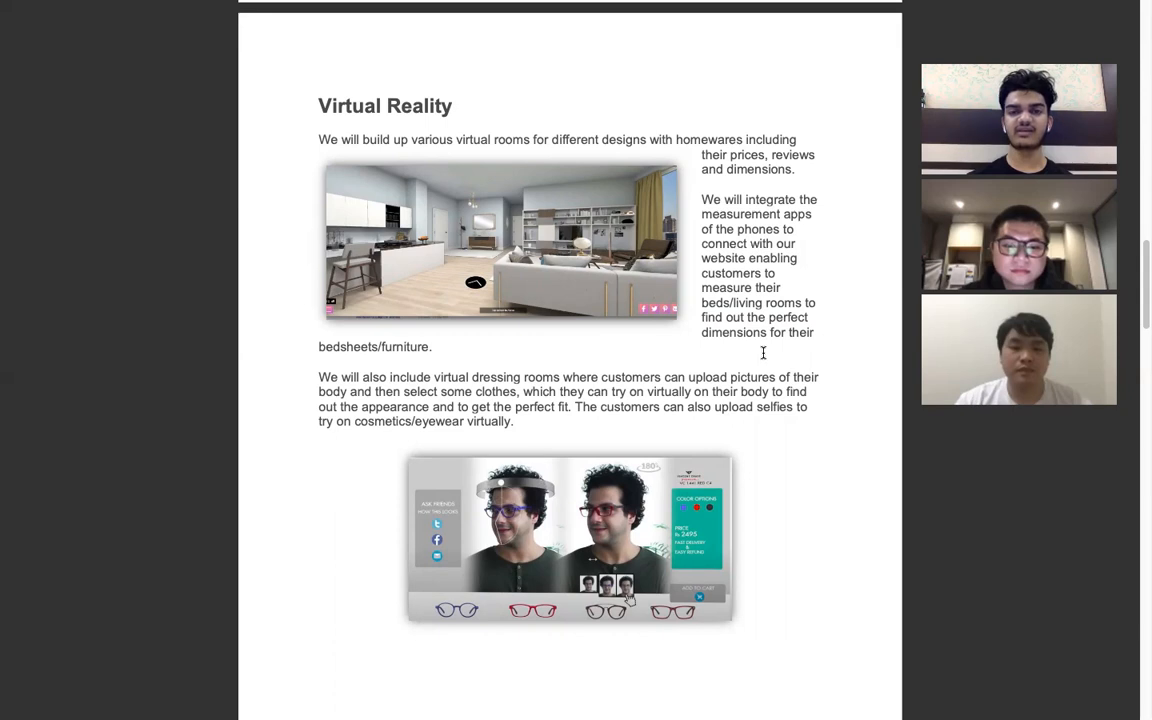
pyautogui.scroll(-3)
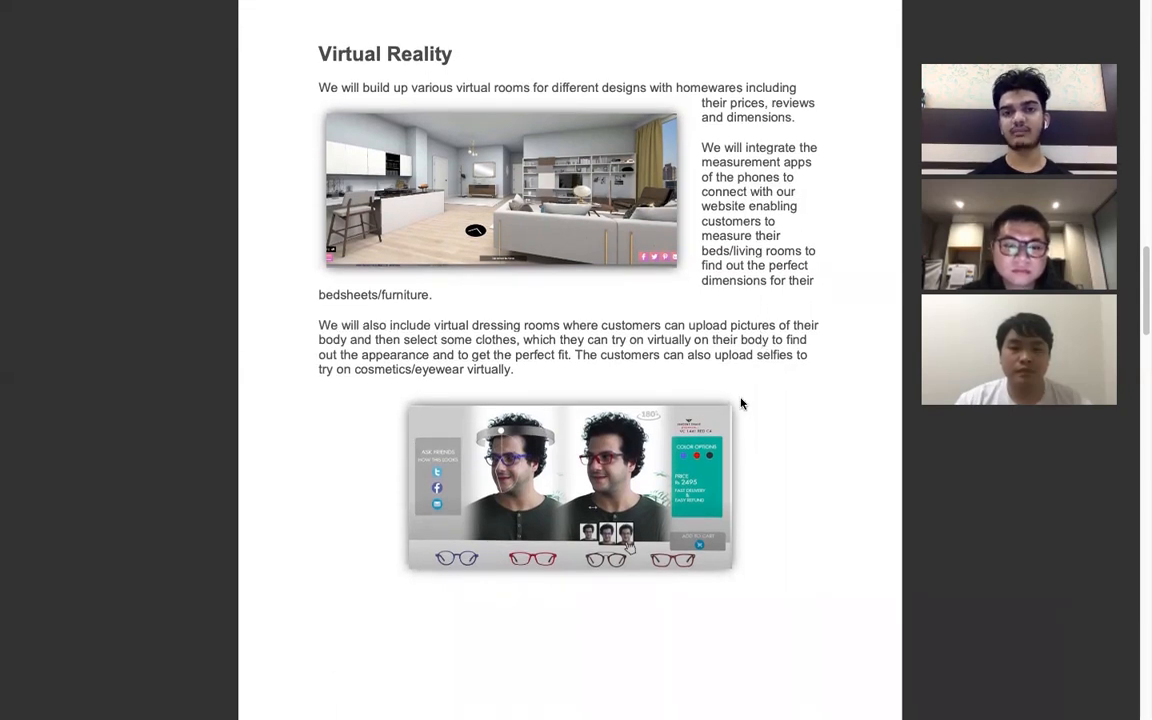
pyautogui.scroll(-3)
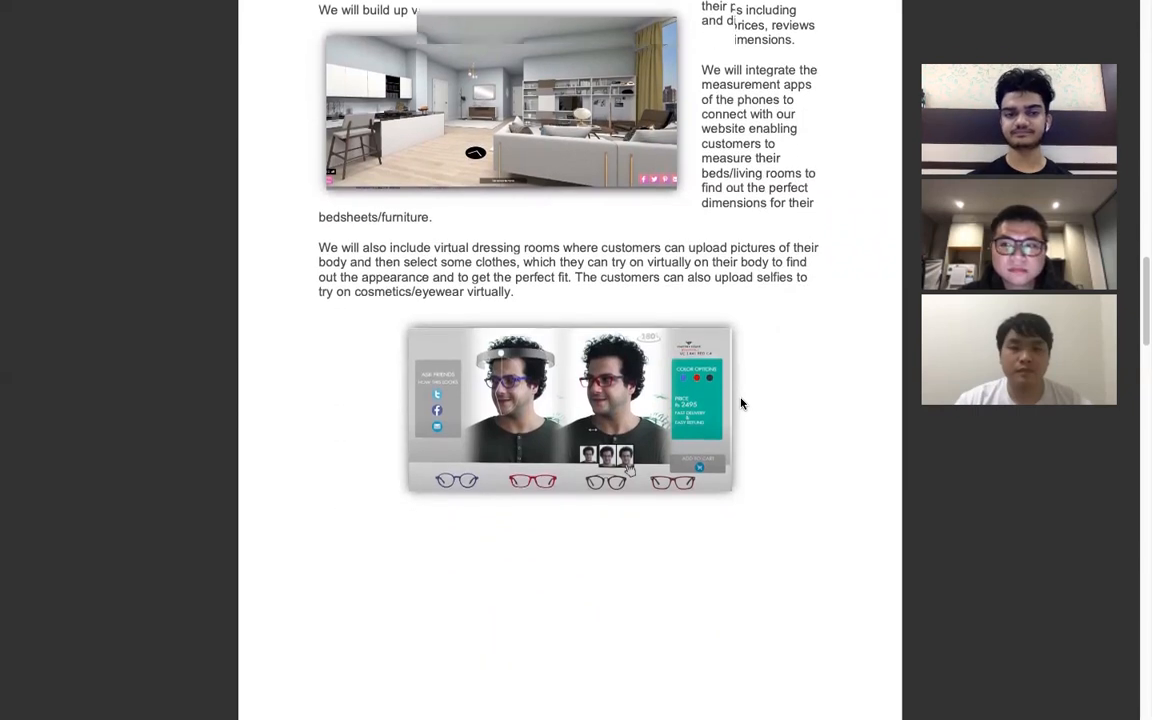
pyautogui.scroll(-3)
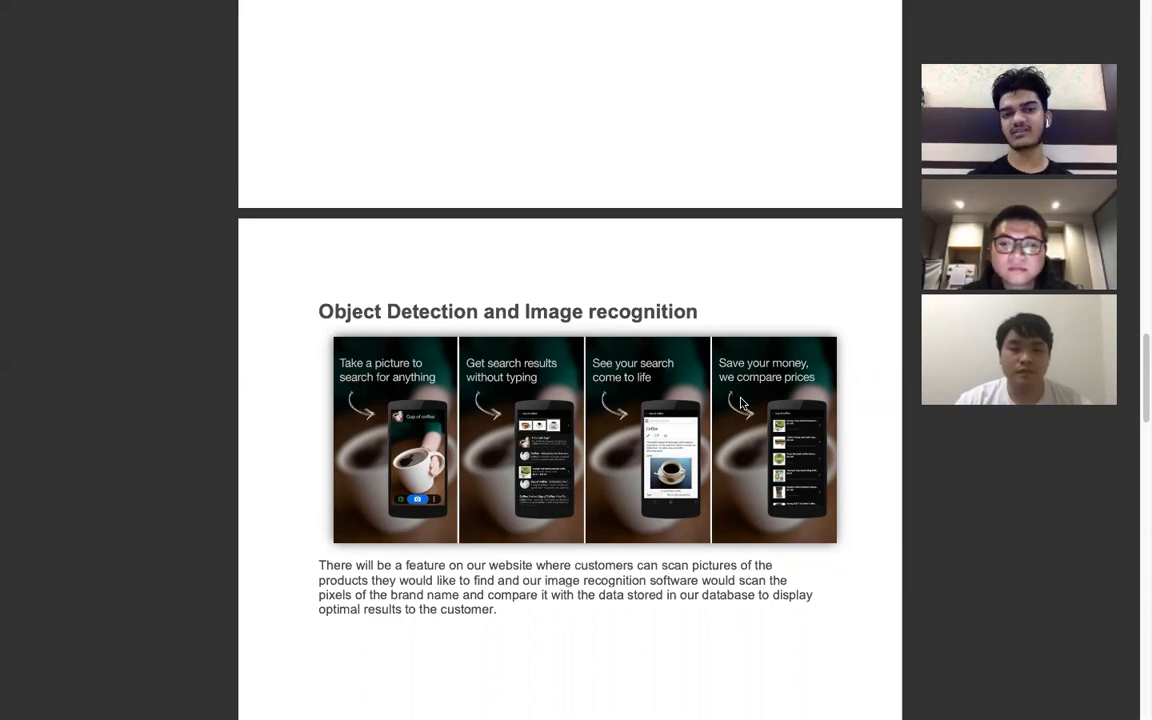
pyautogui.scroll(-3)
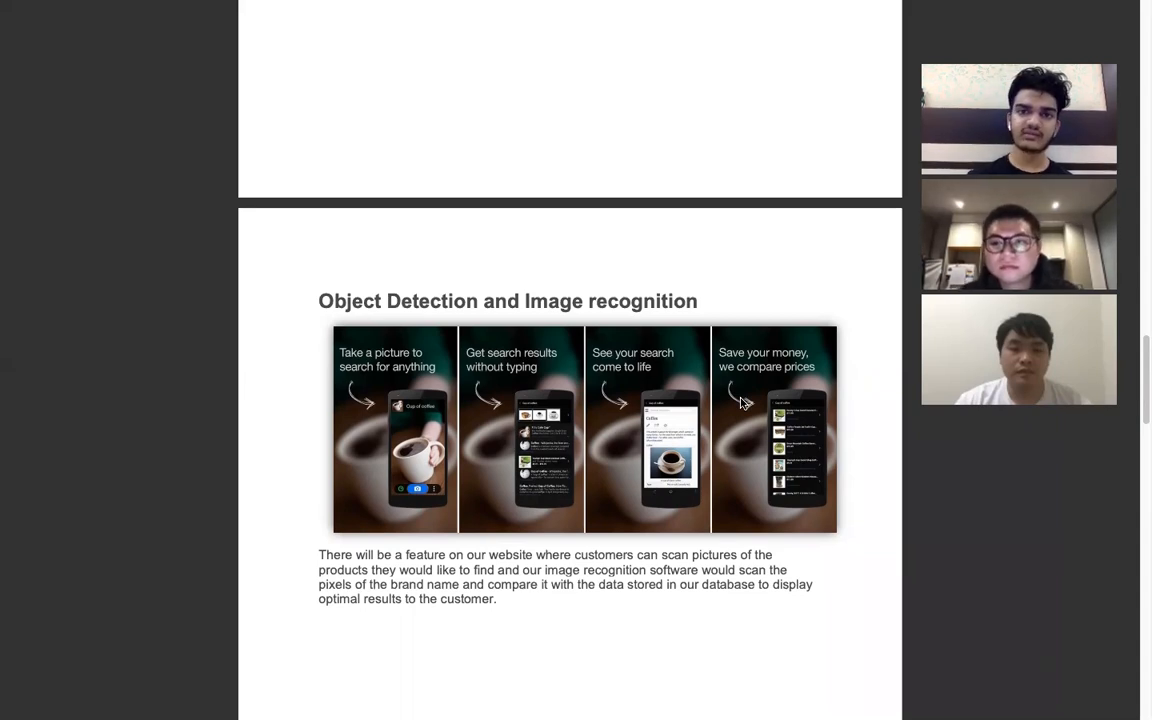
pyautogui.scroll(-3)
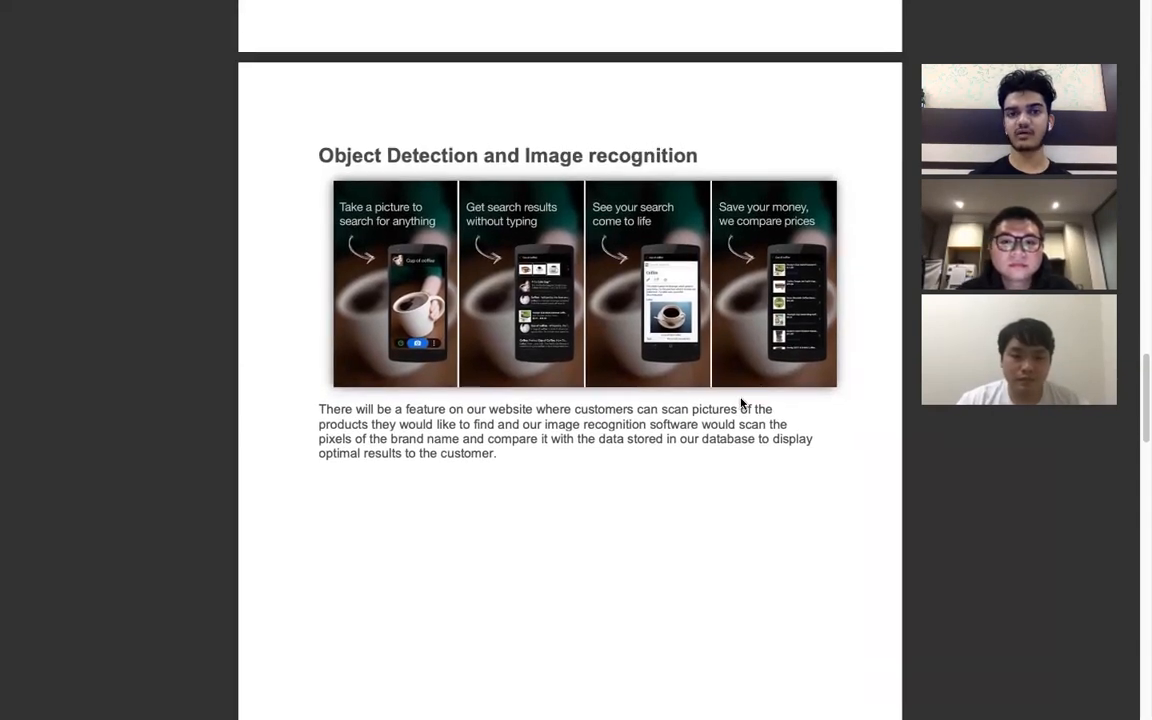
pyautogui.scroll(-3)
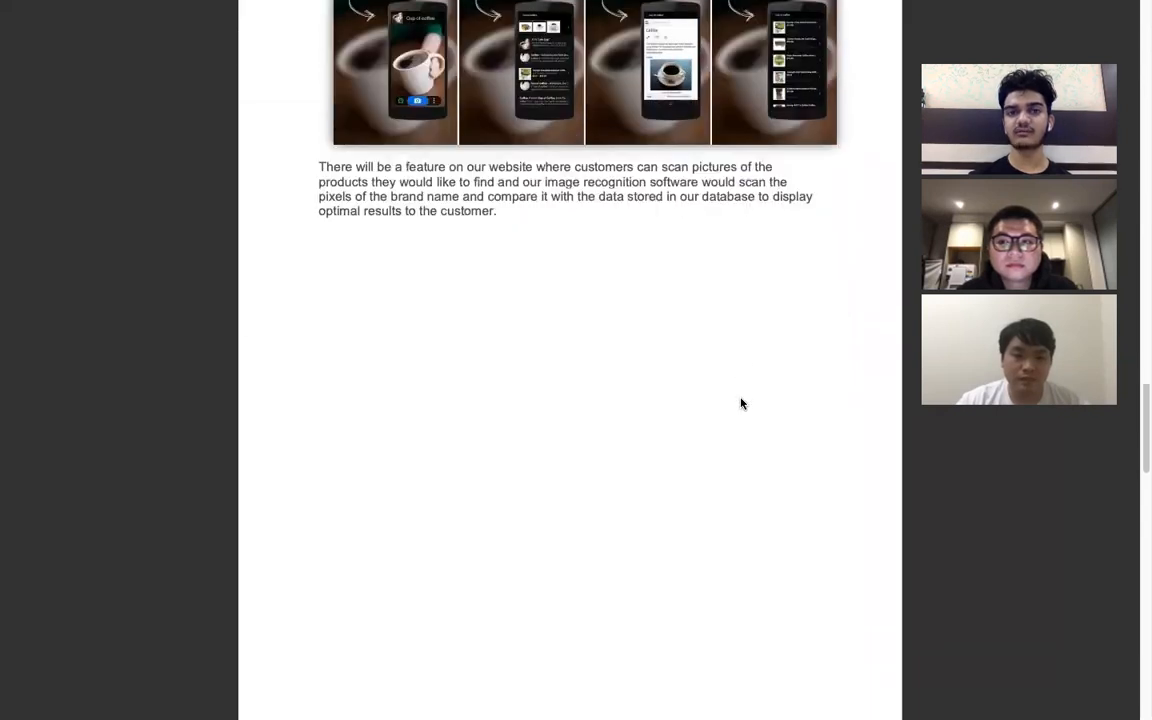
pyautogui.scroll(-3)
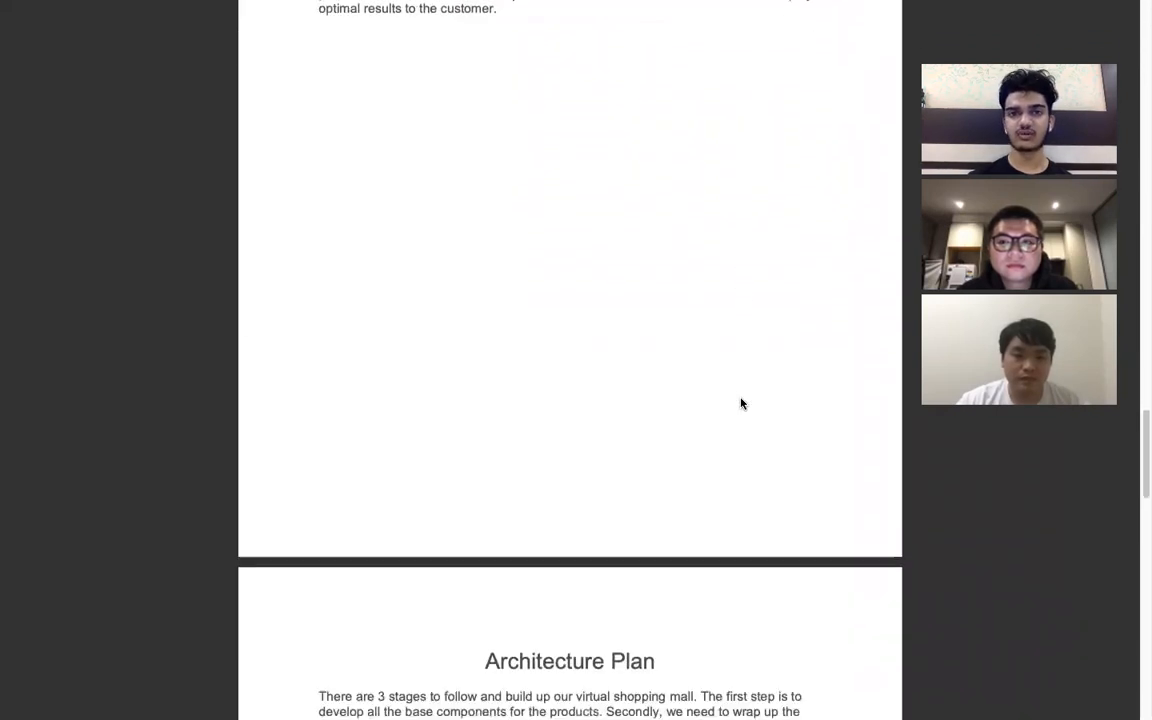
pyautogui.scroll(-3)
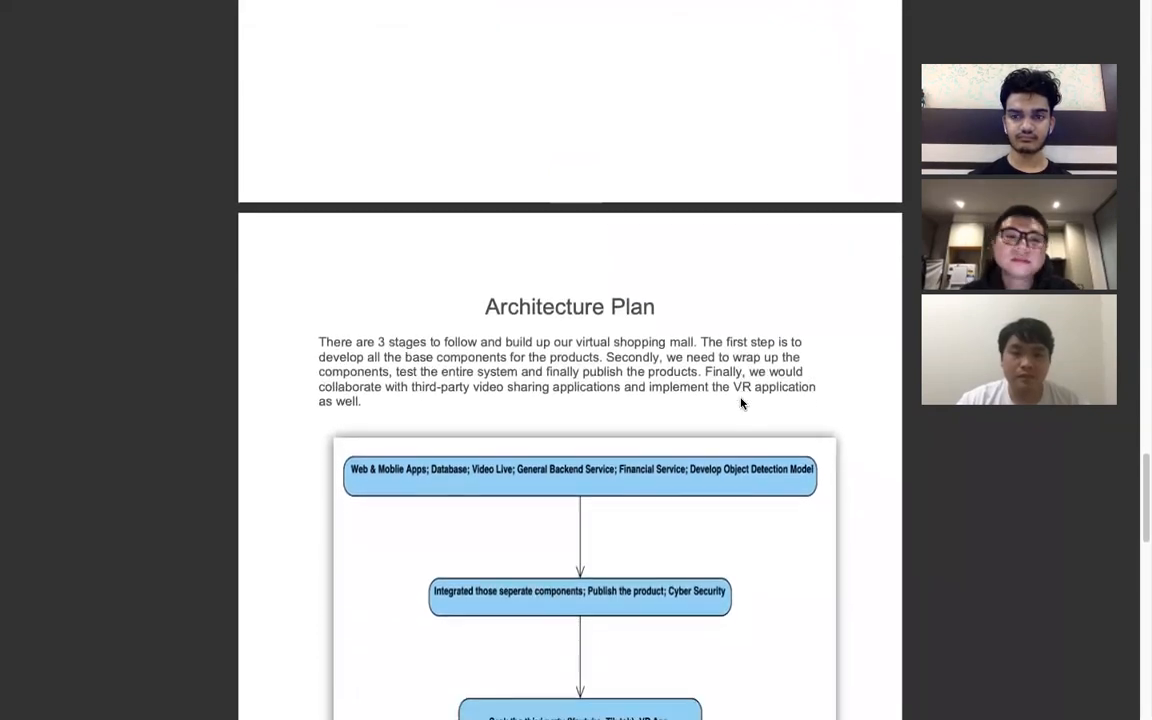
pyautogui.scroll(-3)
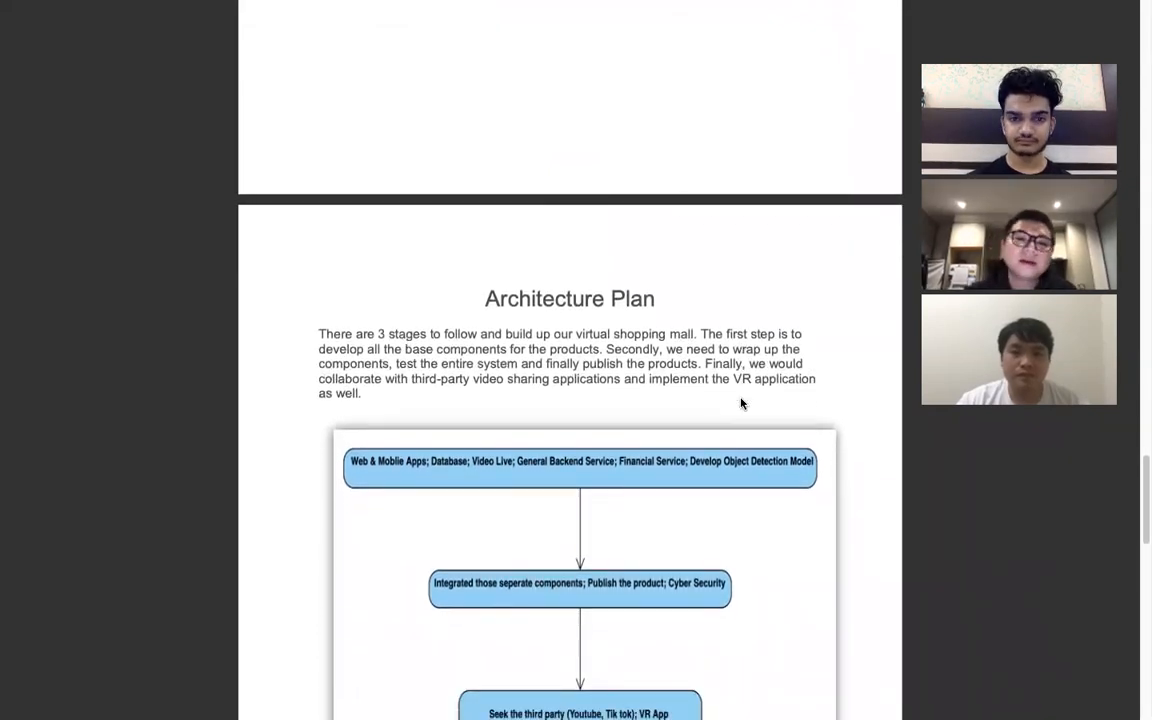
pyautogui.scroll(-3)
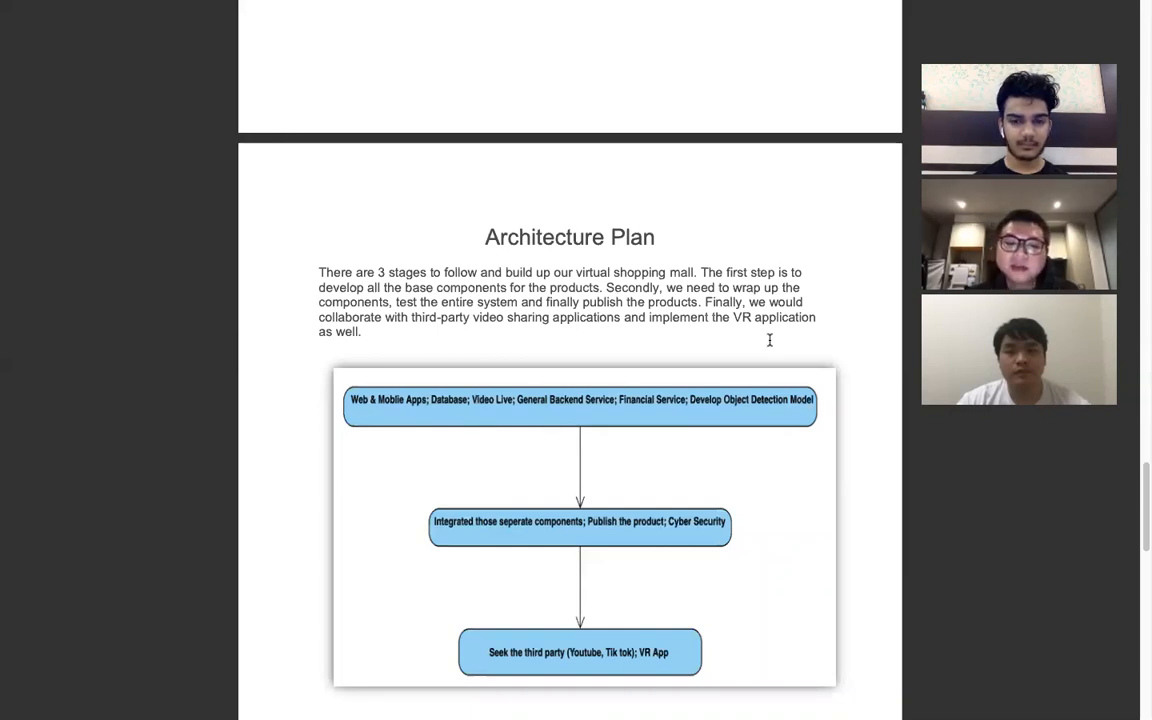
pyautogui.scroll(-3)
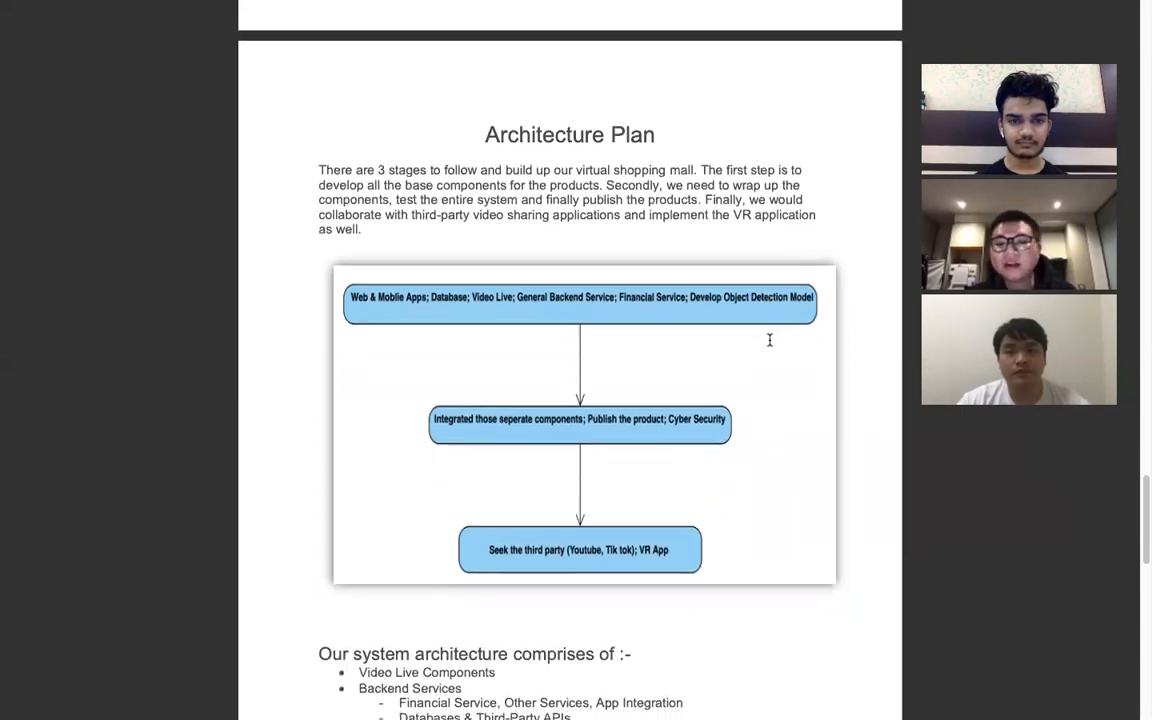
pyautogui.scroll(-3)
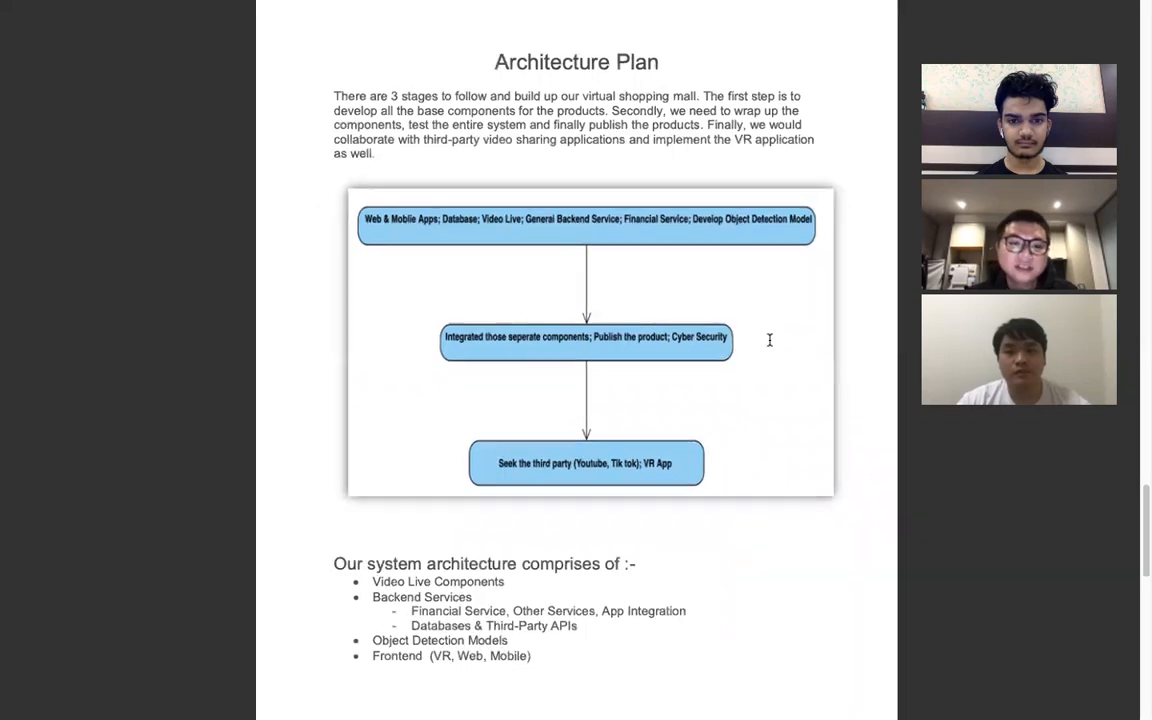
pyautogui.scroll(-3)
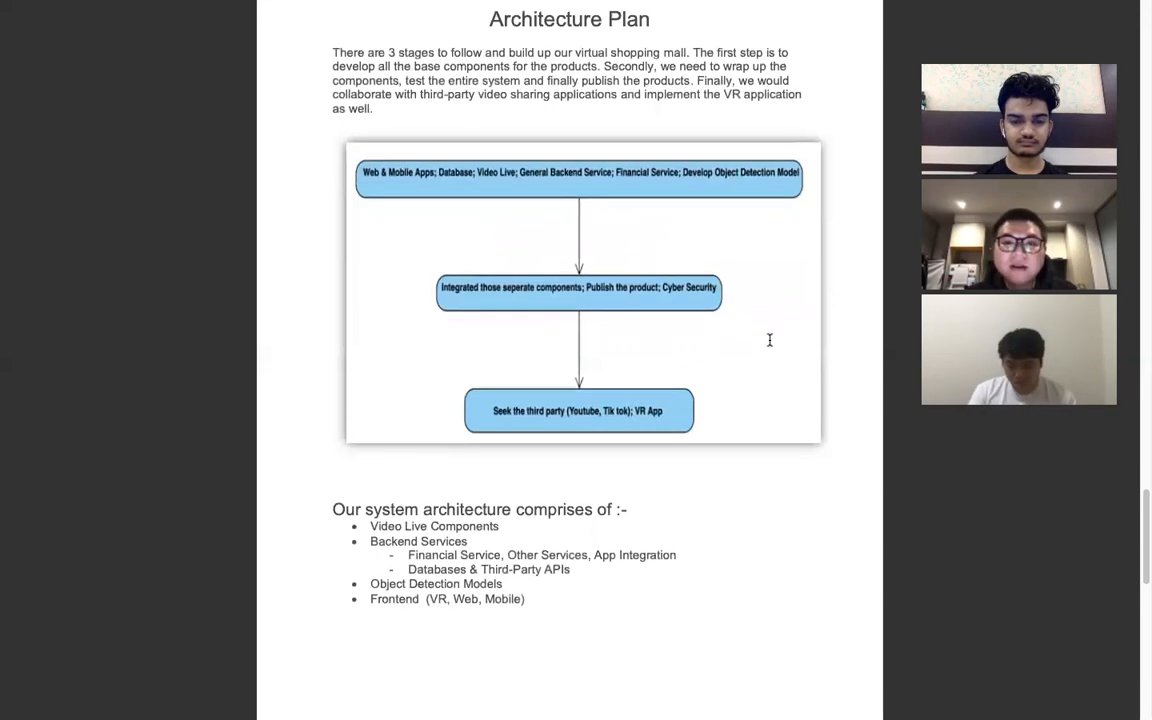
pyautogui.scroll(-3)
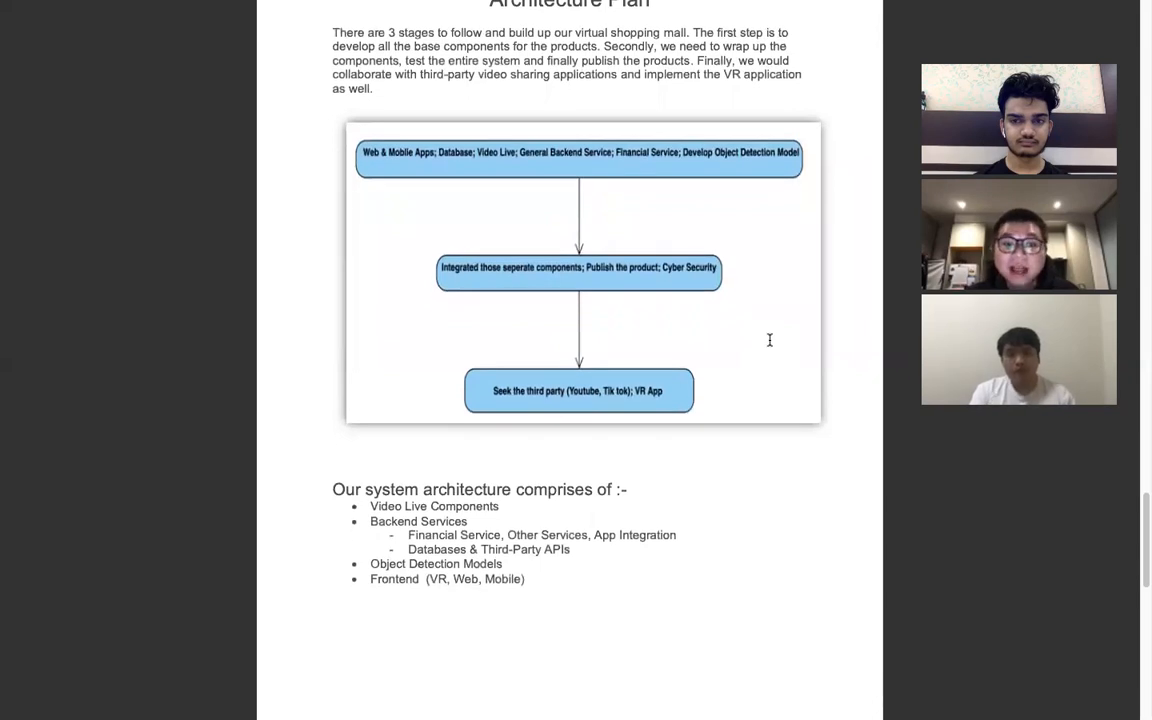
pyautogui.scroll(-3)
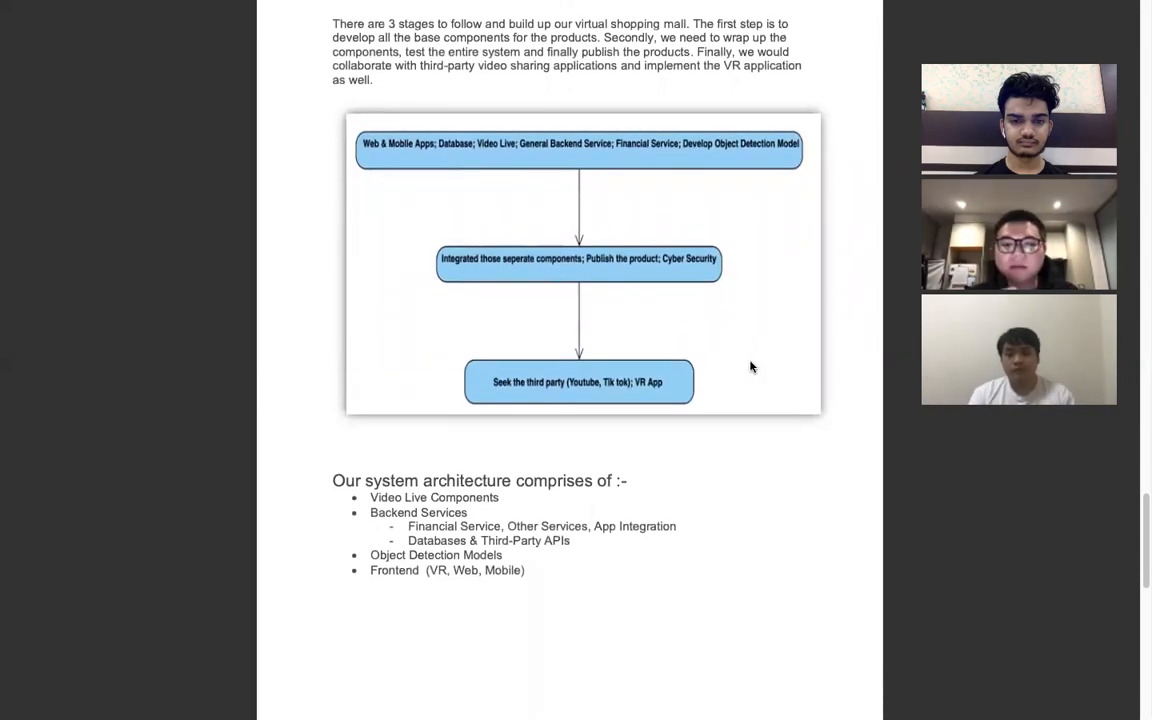
pyautogui.scroll(-3)
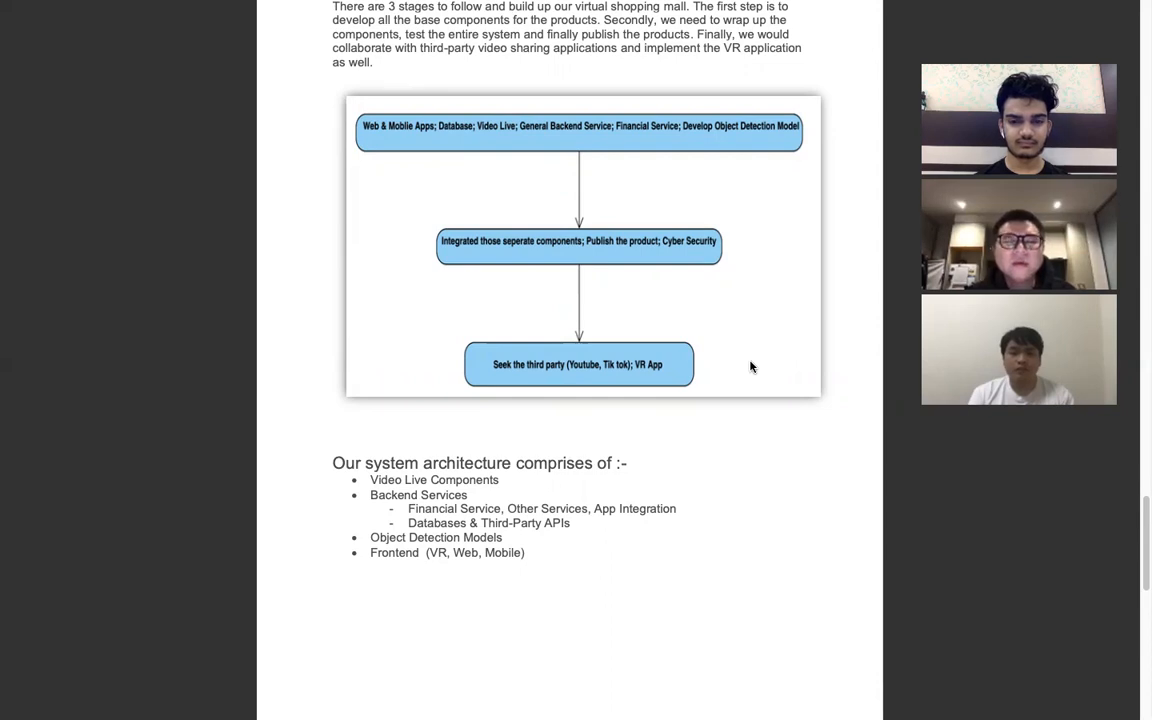
pyautogui.scroll(-3)
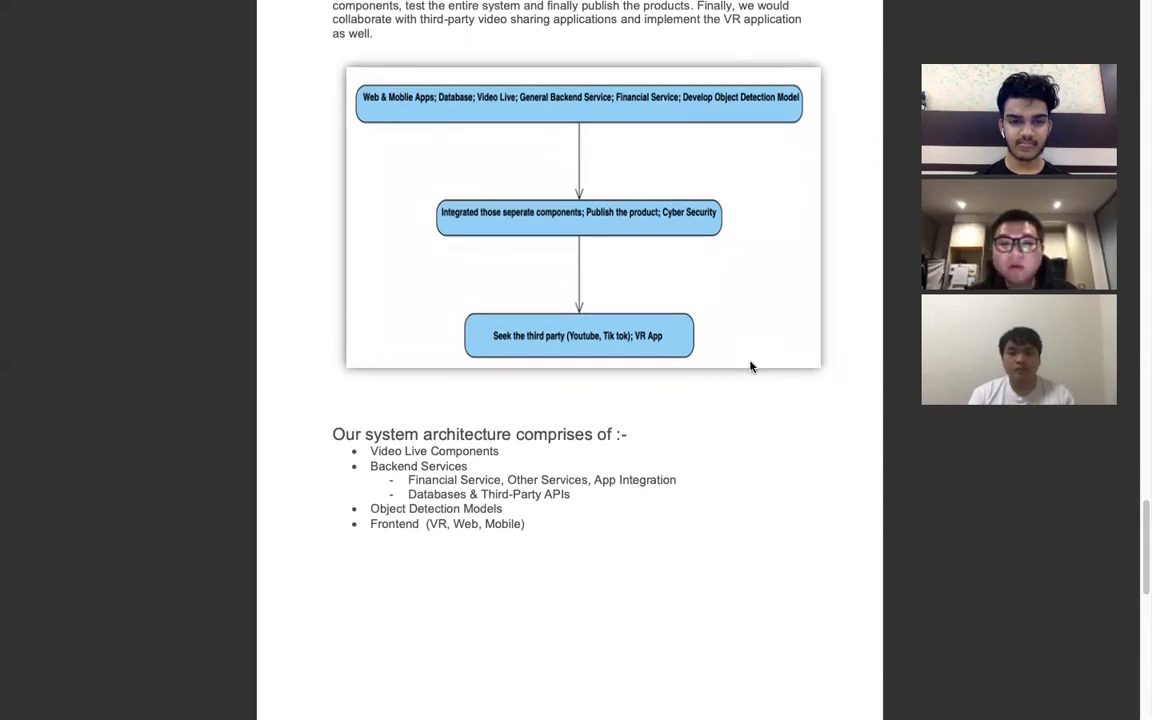
pyautogui.scroll(-3)
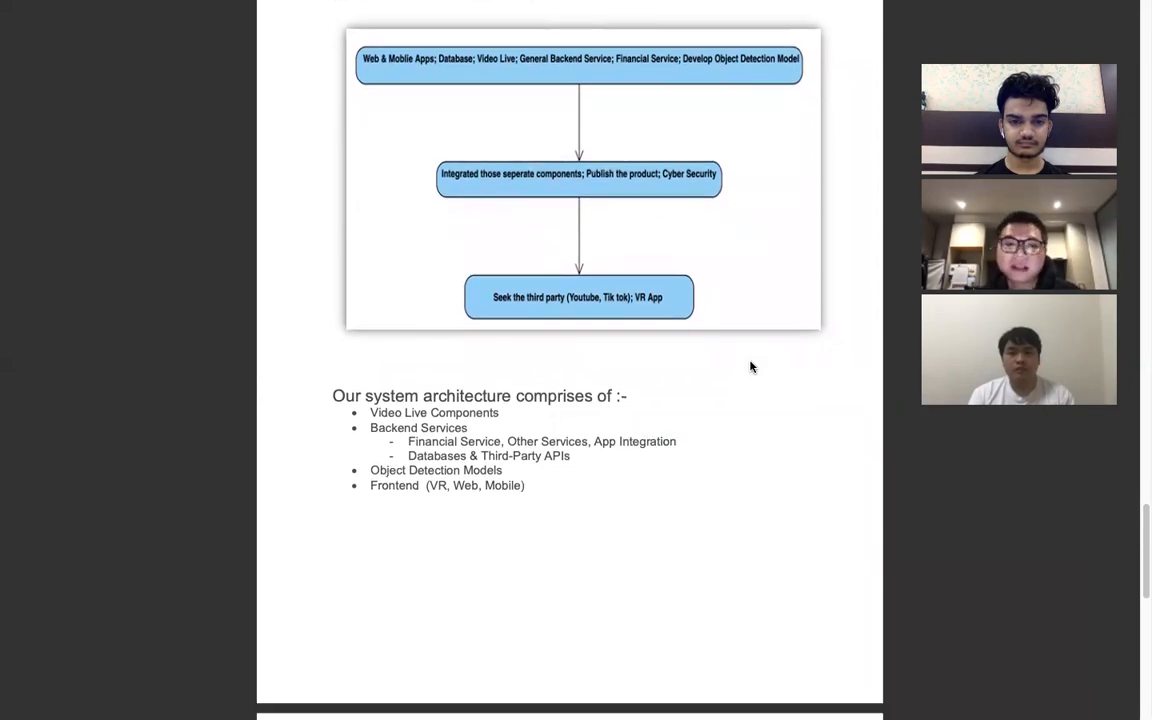
pyautogui.scroll(-3)
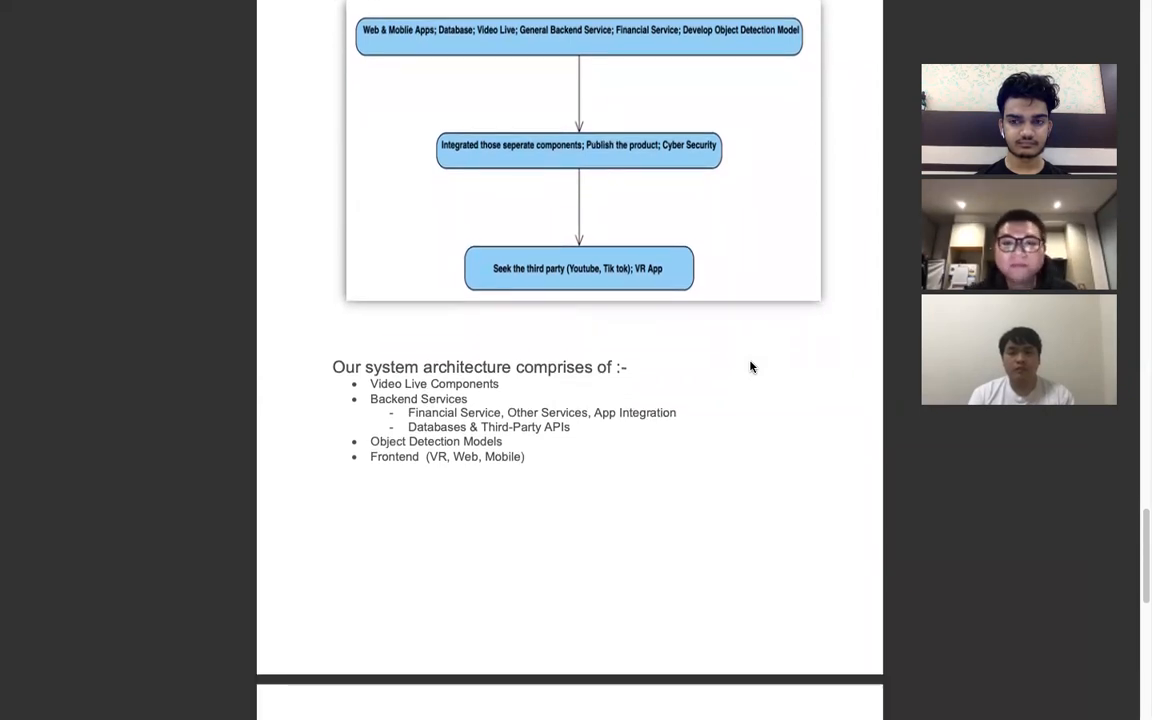
pyautogui.scroll(-3)
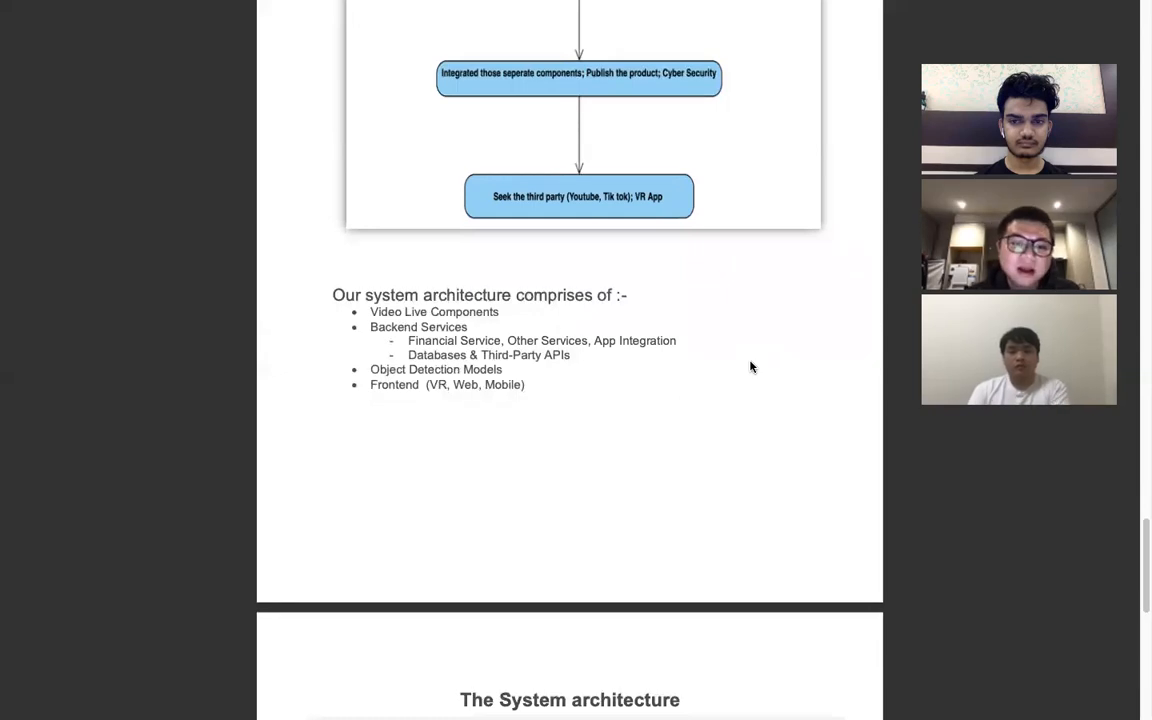
pyautogui.scroll(-3)
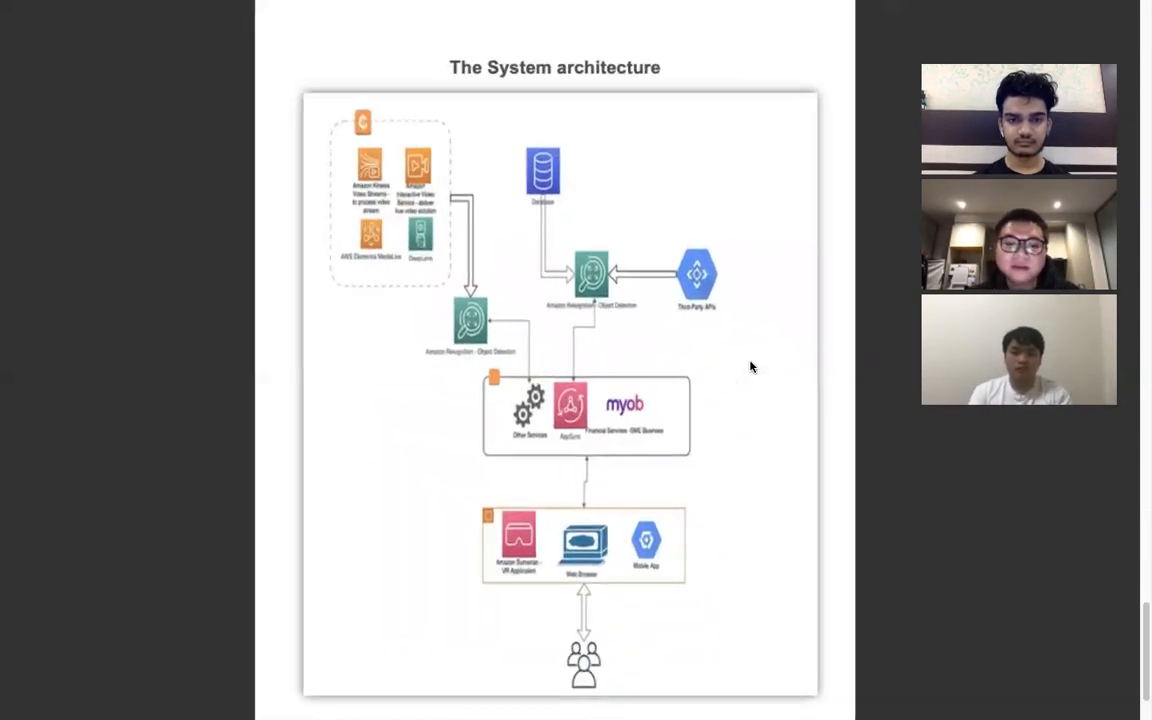
pyautogui.scroll(-3)
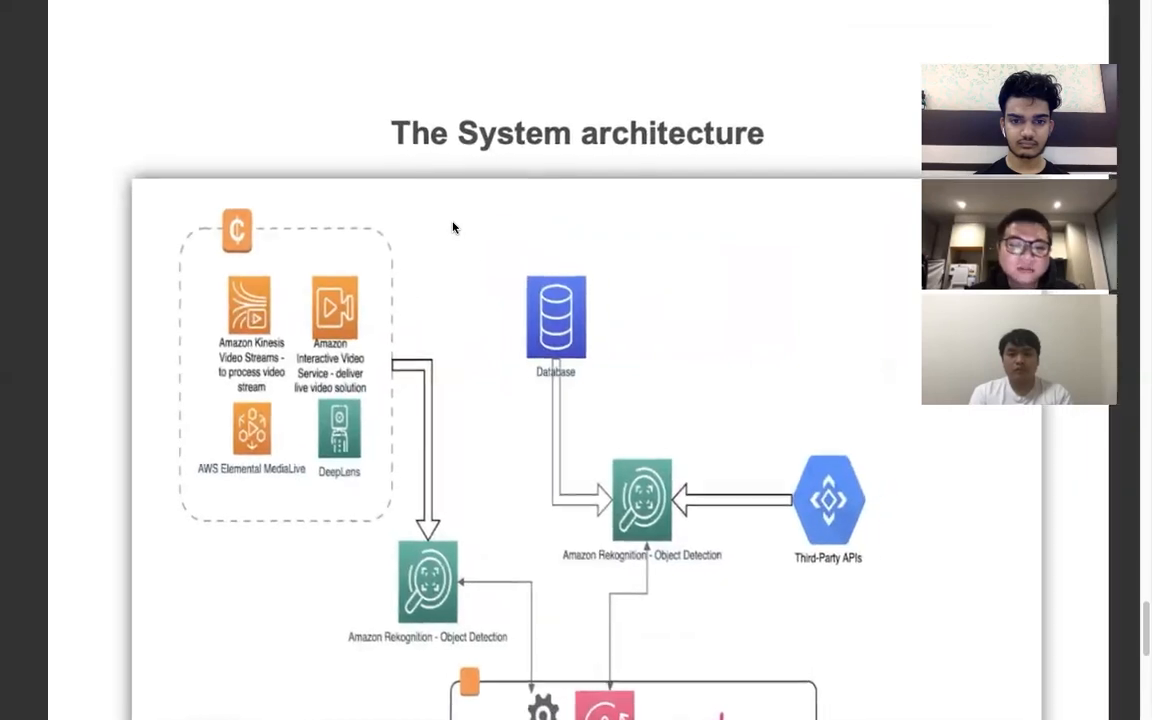
pyautogui.scroll(-3)
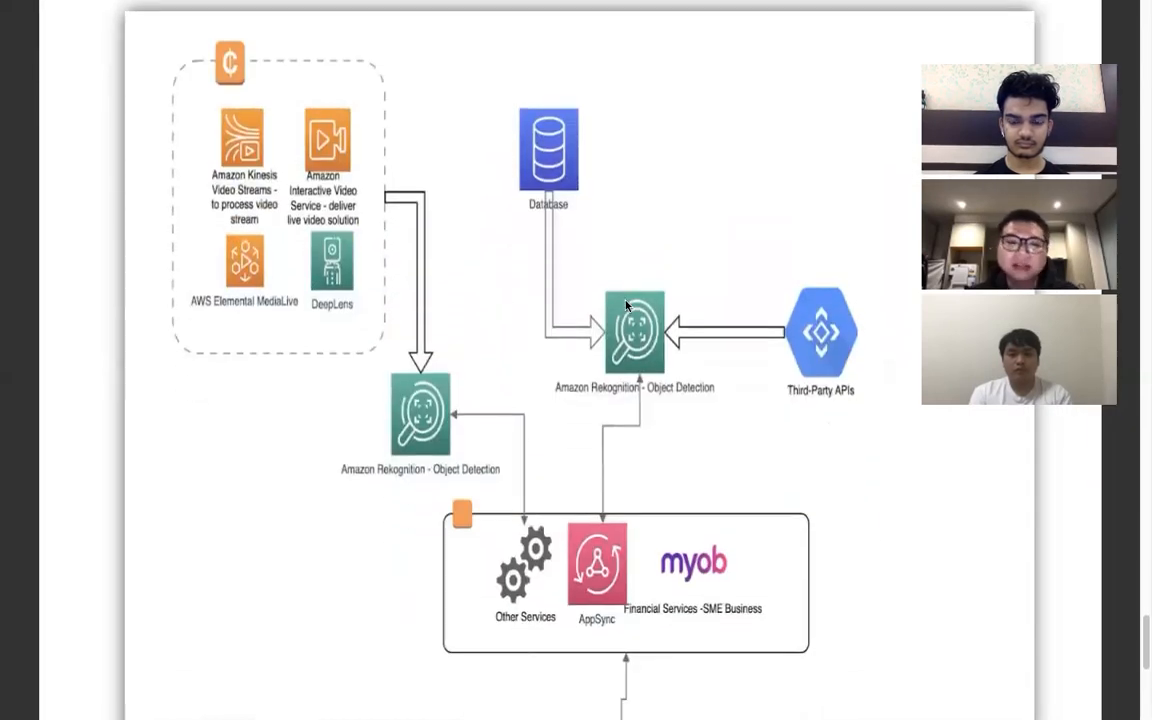
pyautogui.scroll(-3)
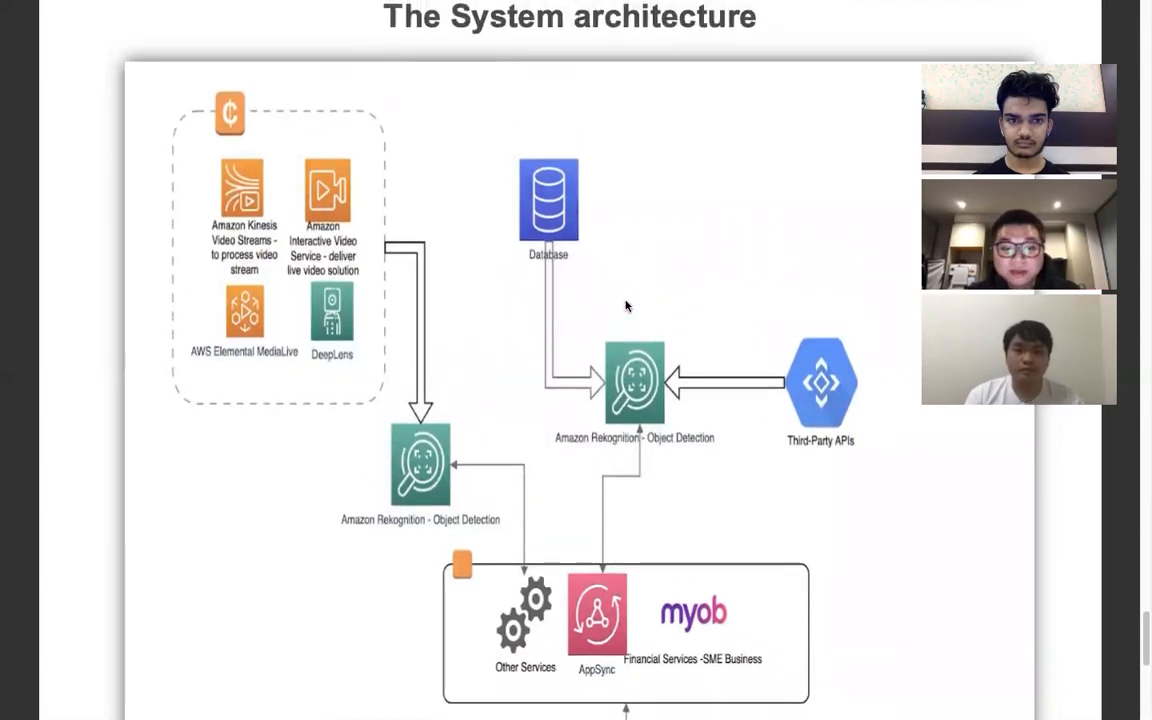
pyautogui.moveTo(410, 283)
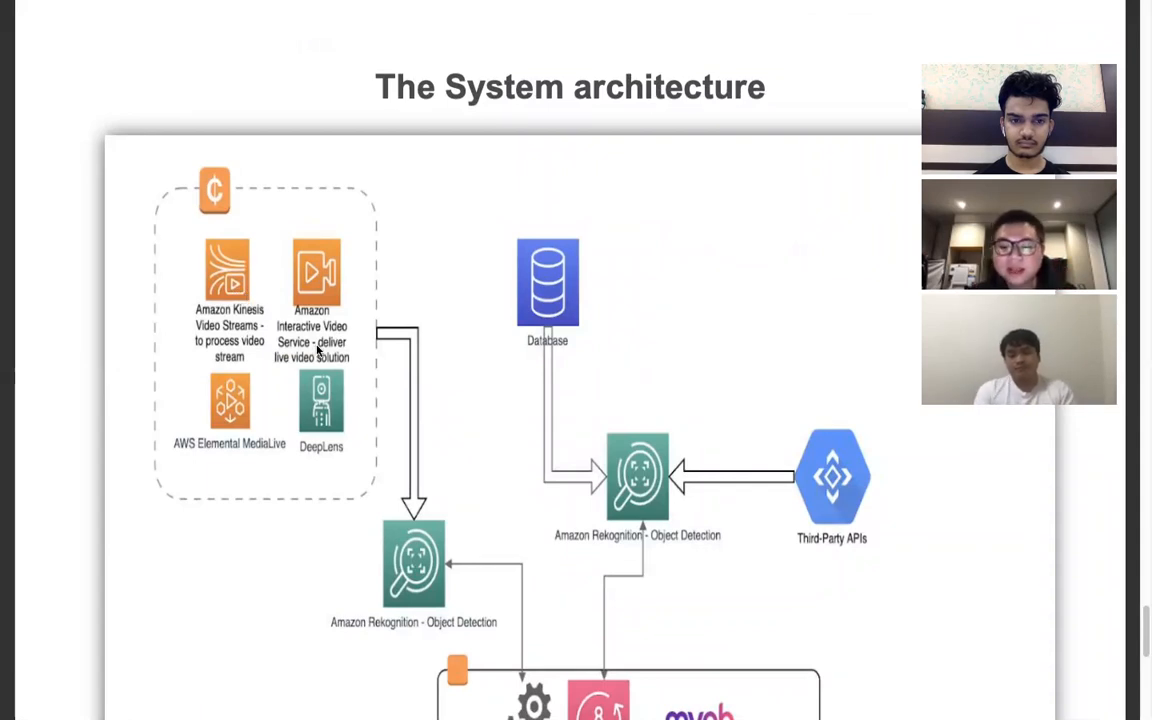
pyautogui.moveTo(283, 465)
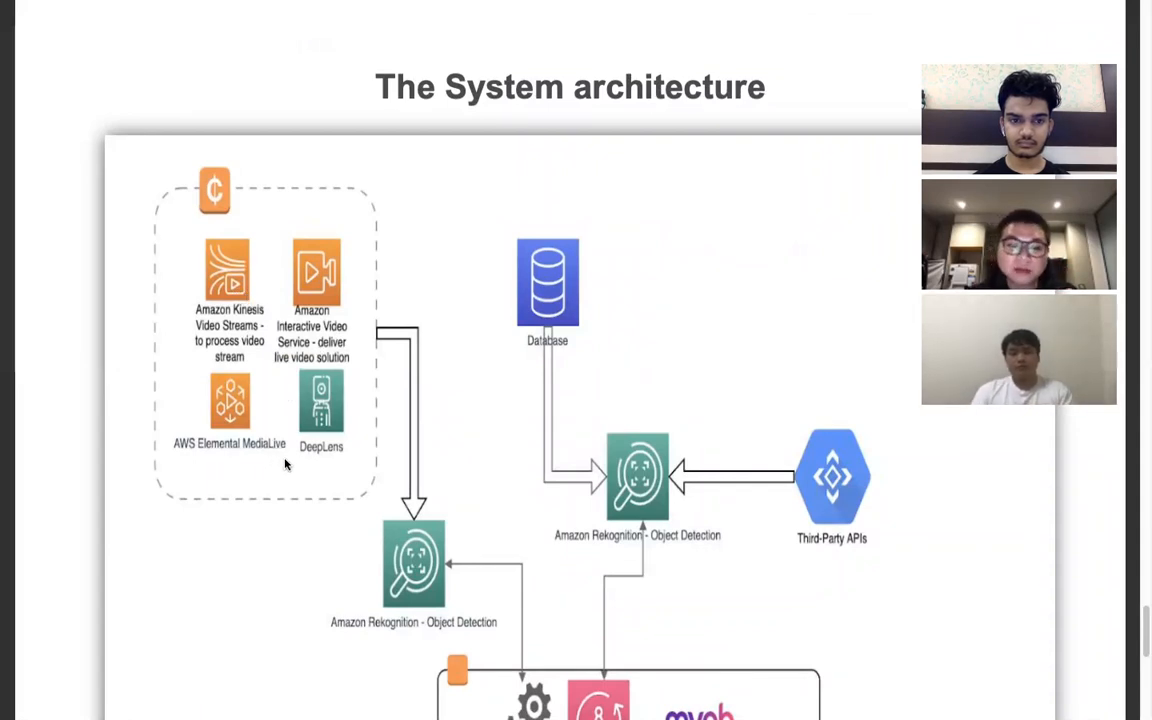
pyautogui.moveTo(360, 470)
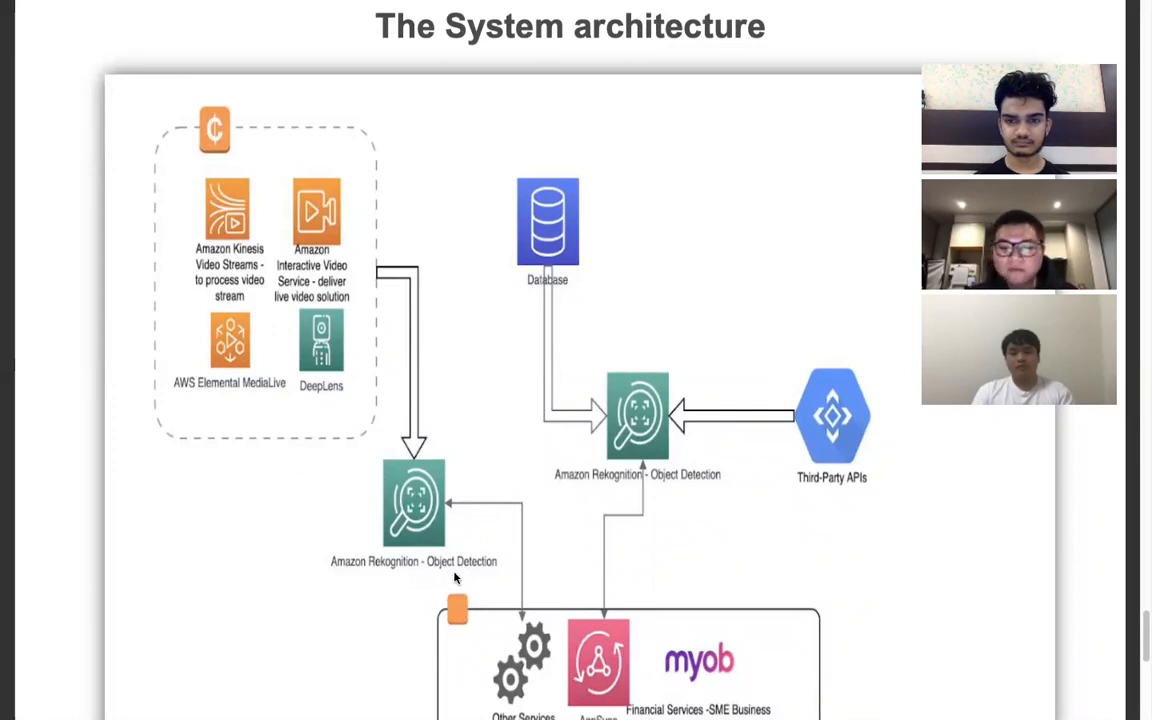
pyautogui.moveTo(518, 568)
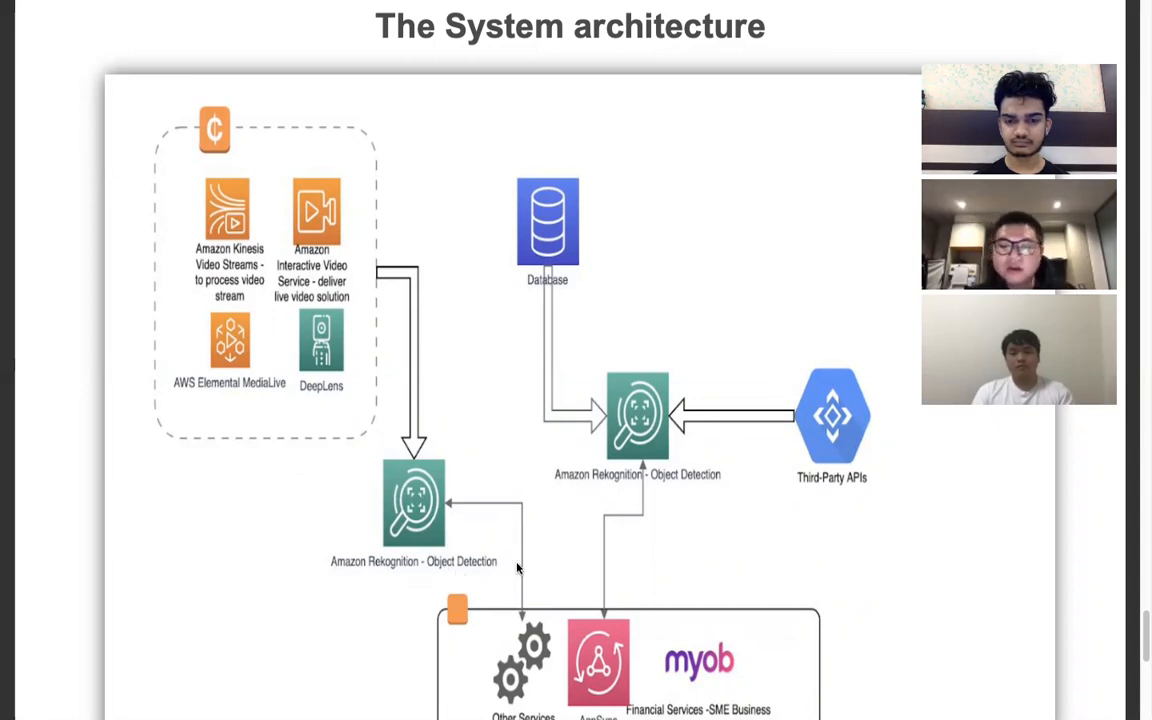
pyautogui.moveTo(558, 525)
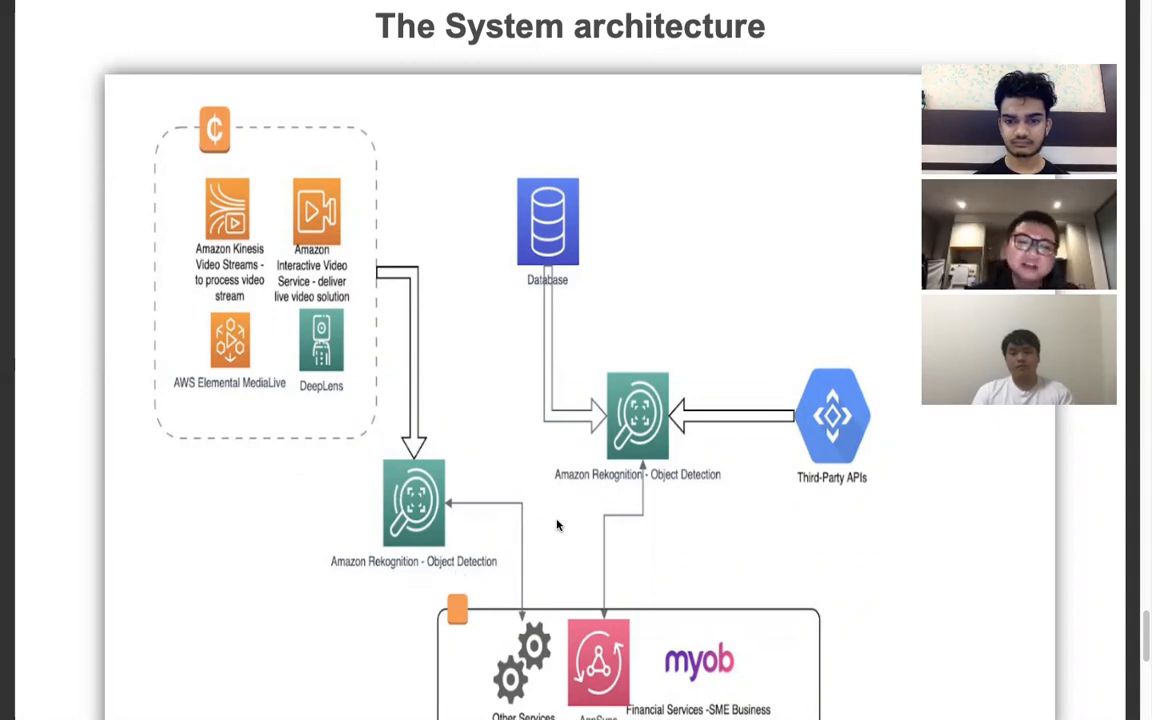
pyautogui.scroll(-3)
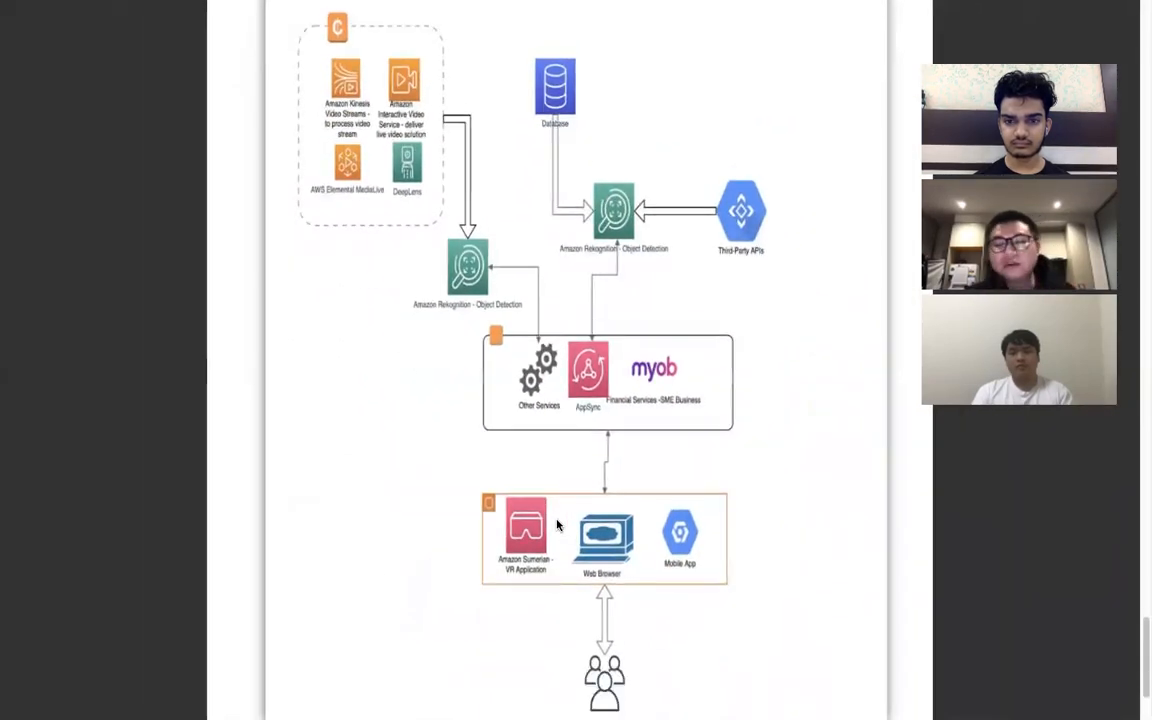
pyautogui.scroll(-3)
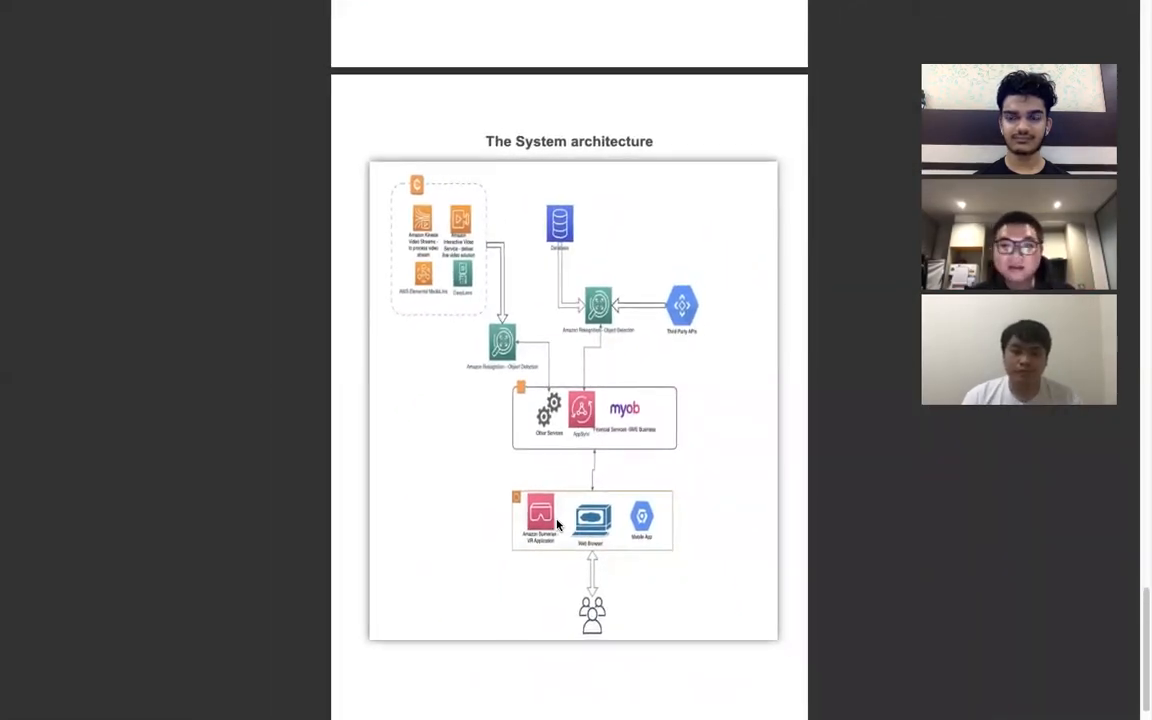
pyautogui.moveTo(770, 57)
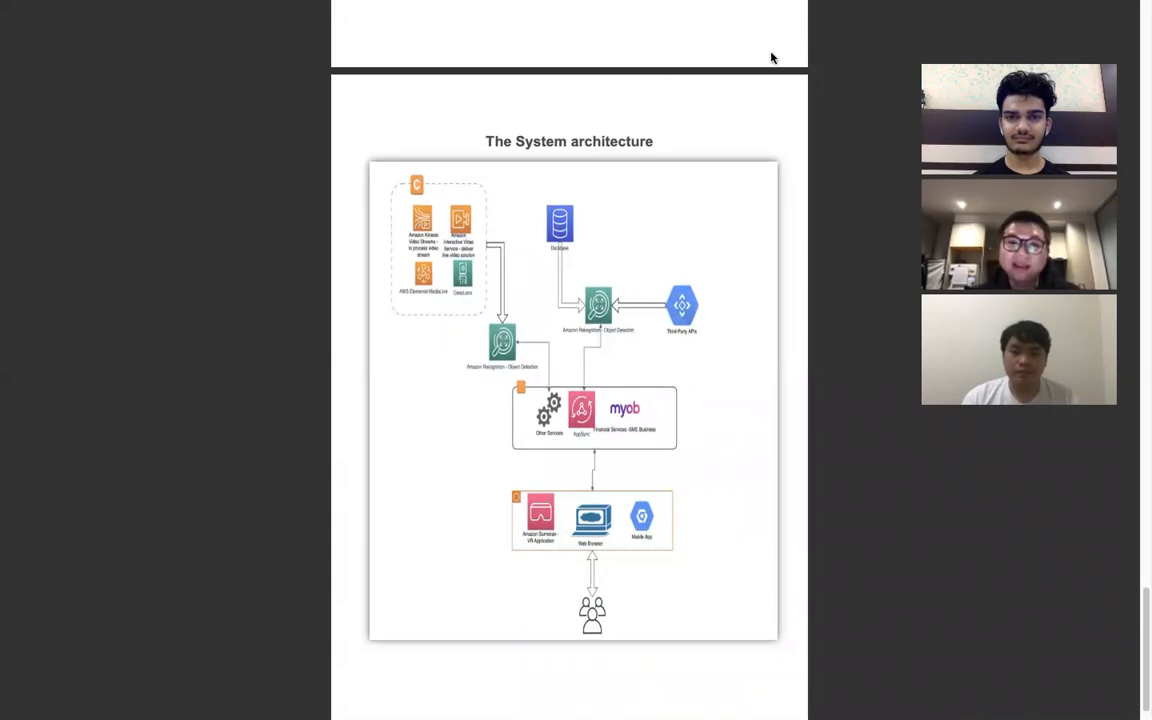